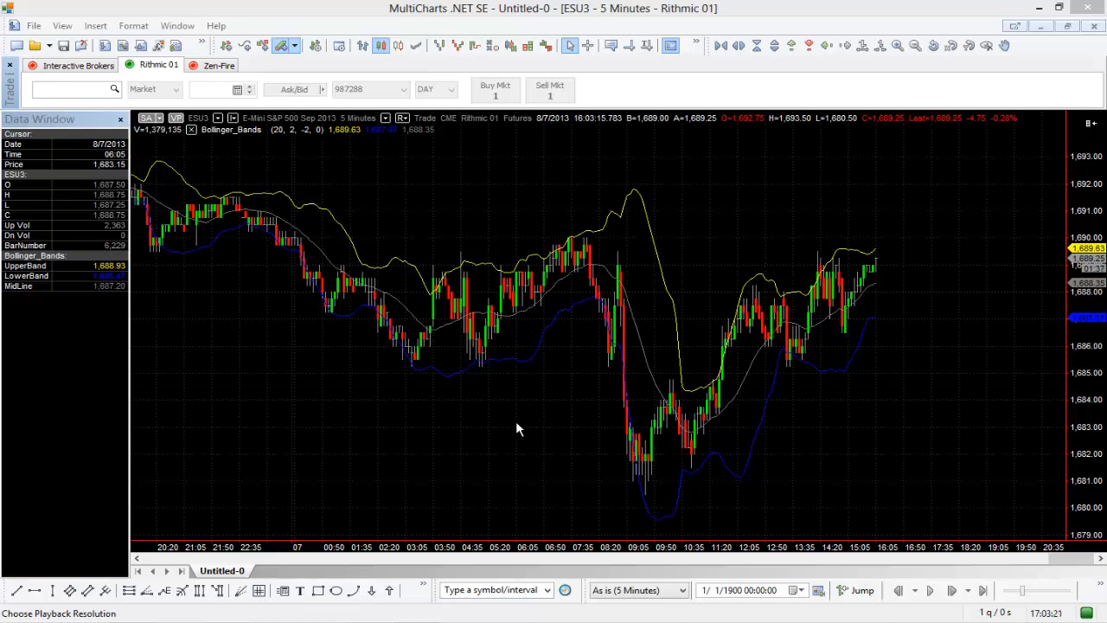
{"action": "mouse_move", "coordinate": [505, 482]}
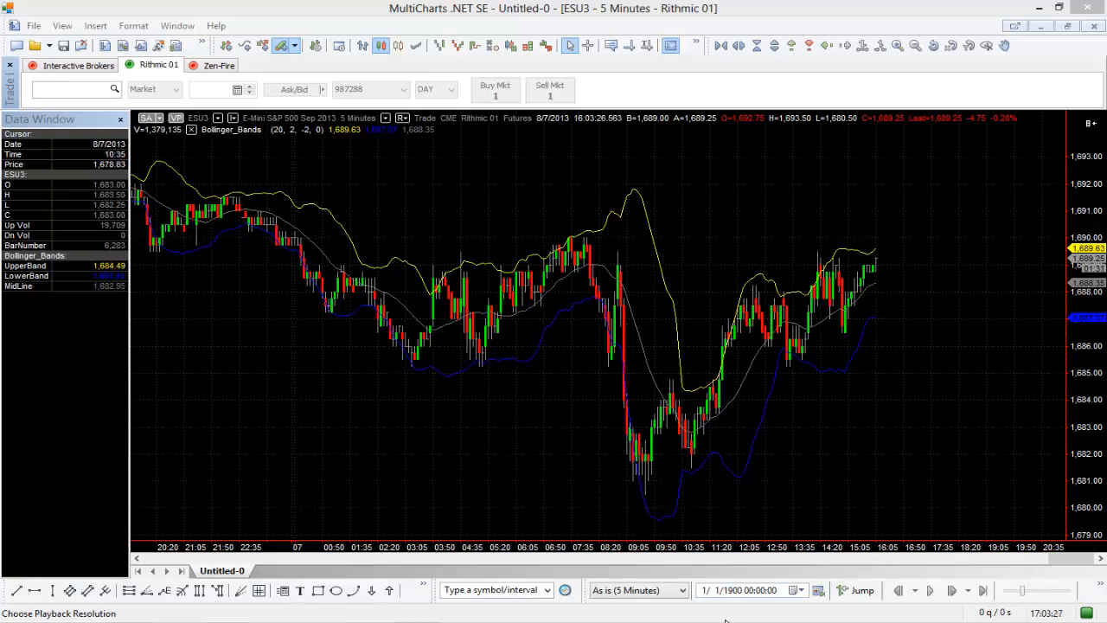
{"action": "mouse_move", "coordinate": [817, 590]}
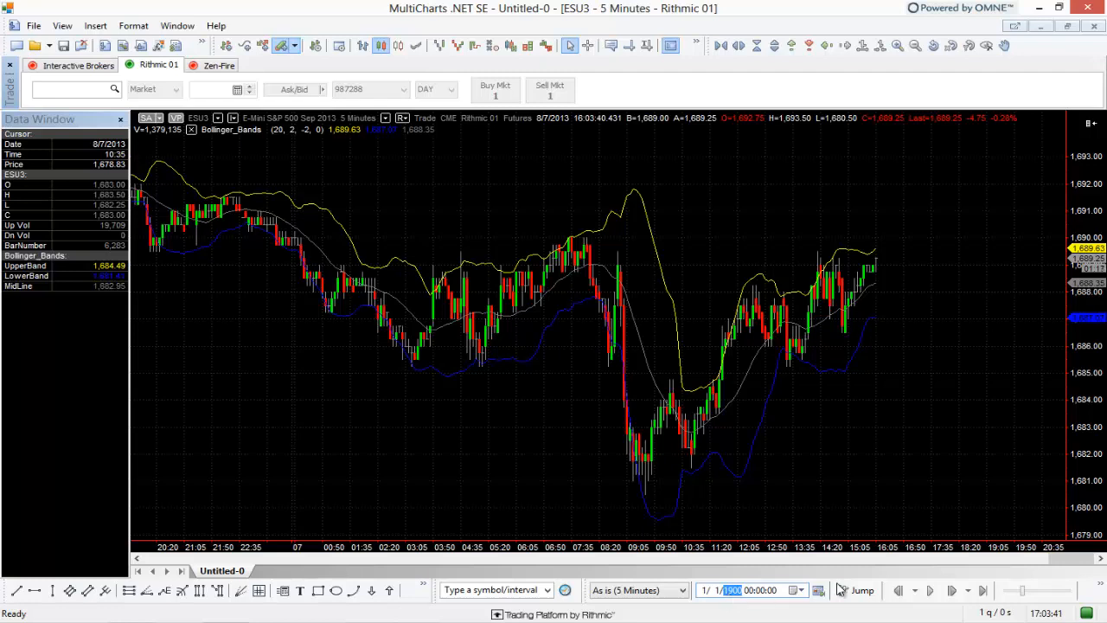
{"action": "mouse_move", "coordinate": [863, 591]}
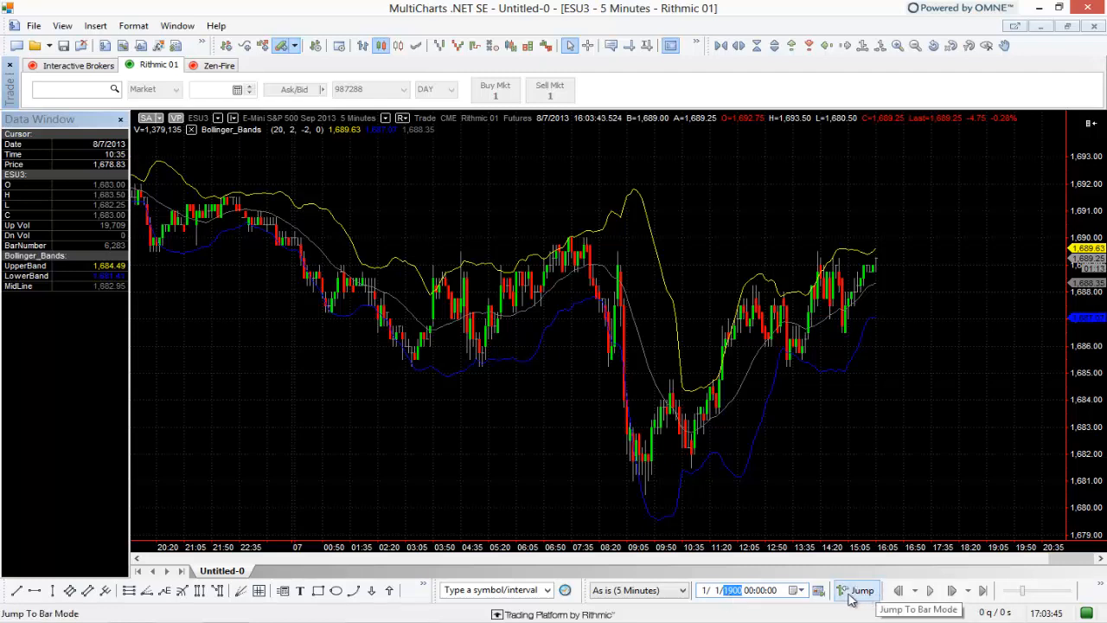
{"action": "mouse_move", "coordinate": [856, 597]}
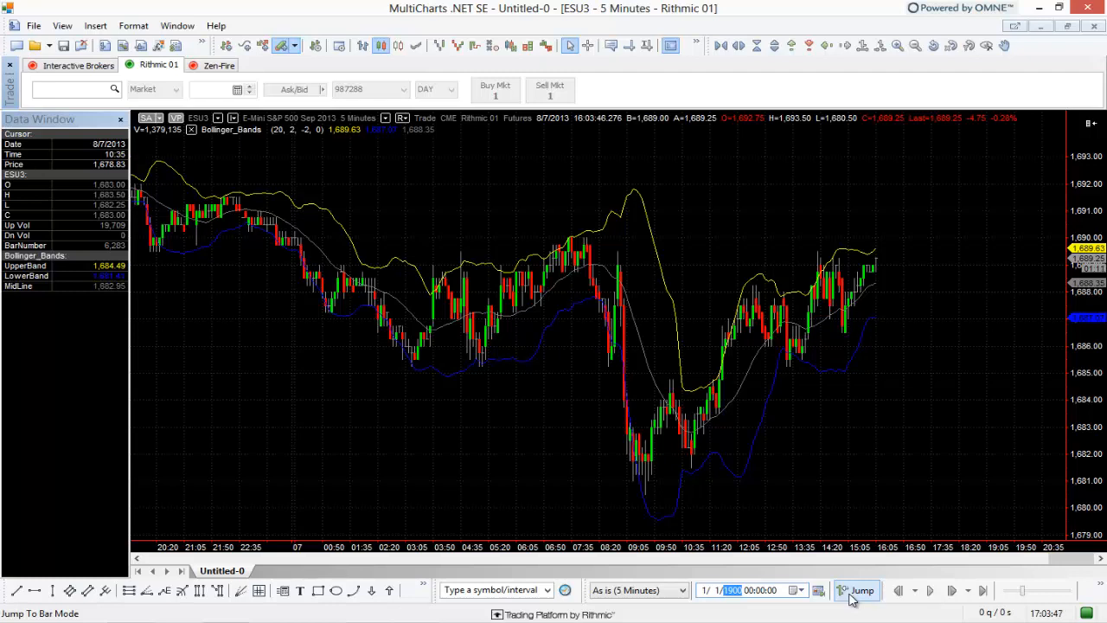
Enable Jump To Bar mode on the ESU3 5-minute chart.
{"action": "left_click", "coordinate": [856, 591]}
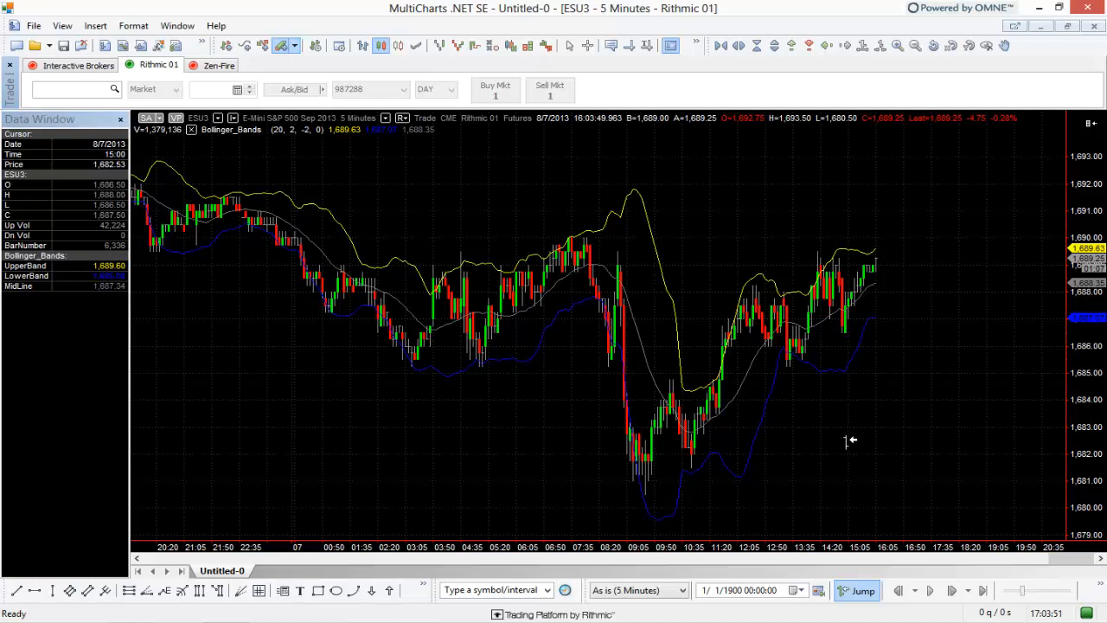
{"action": "mouse_move", "coordinate": [398, 171]}
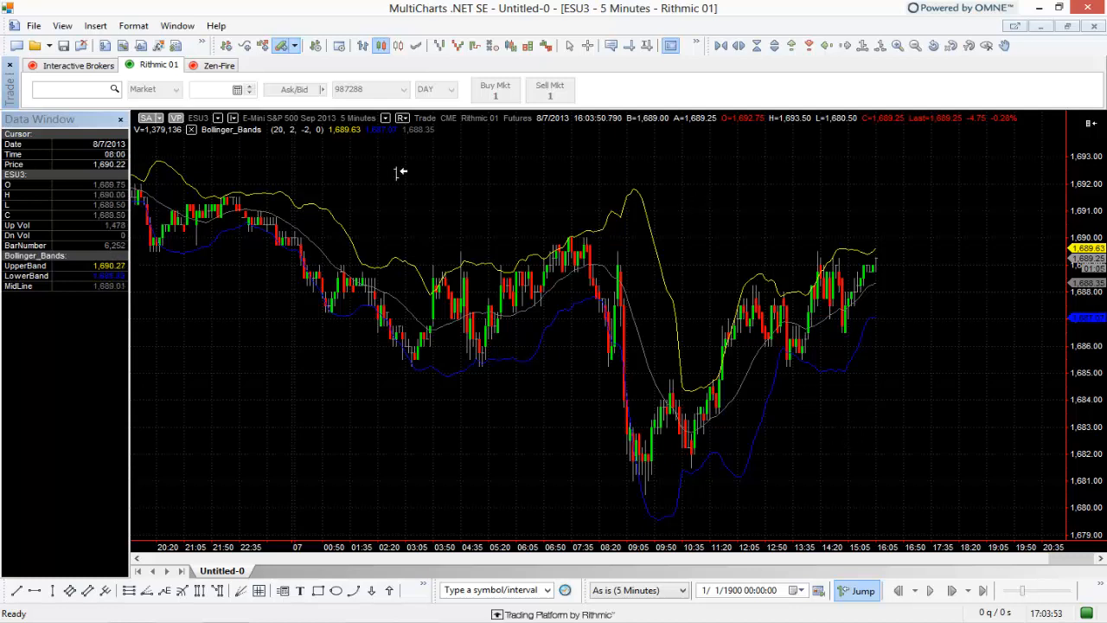
{"action": "mouse_move", "coordinate": [561, 272]}
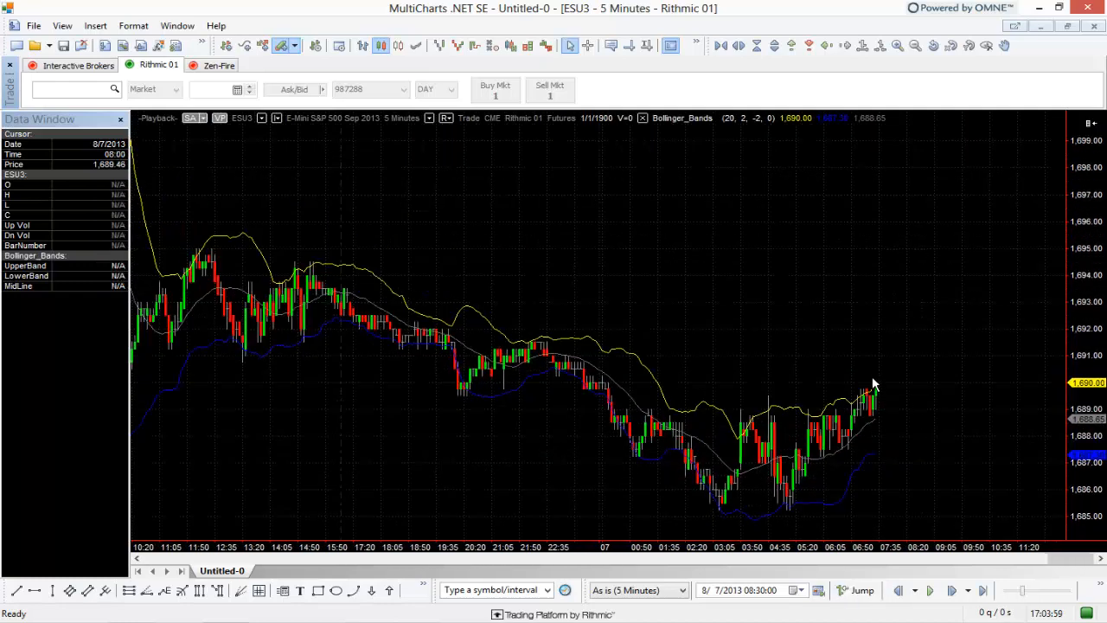
{"action": "mouse_move", "coordinate": [854, 391]}
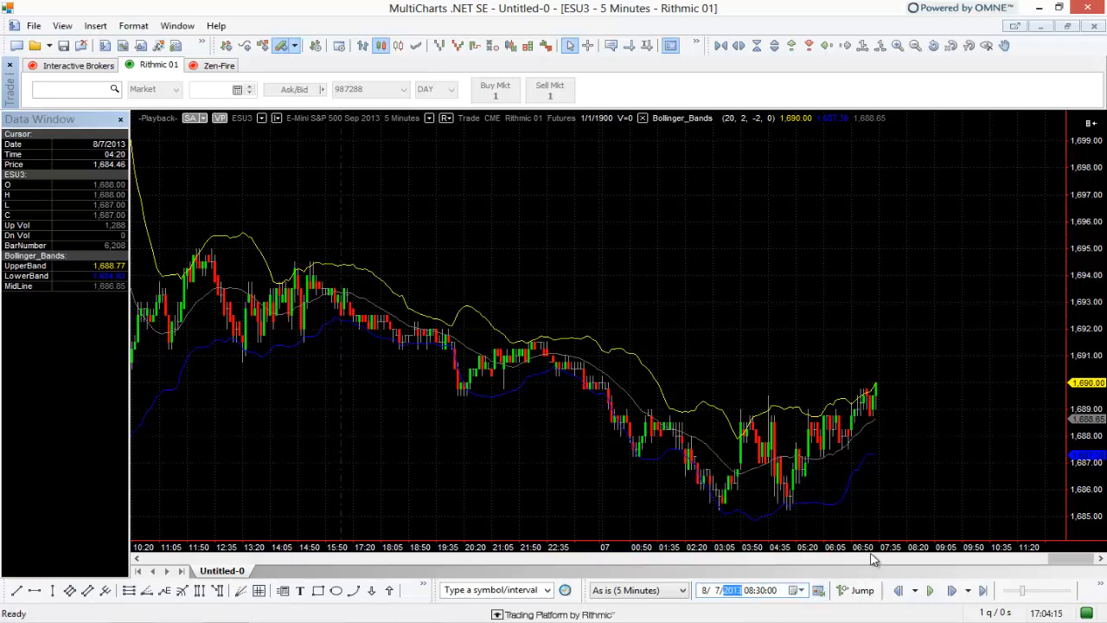
{"action": "mouse_move", "coordinate": [721, 495]}
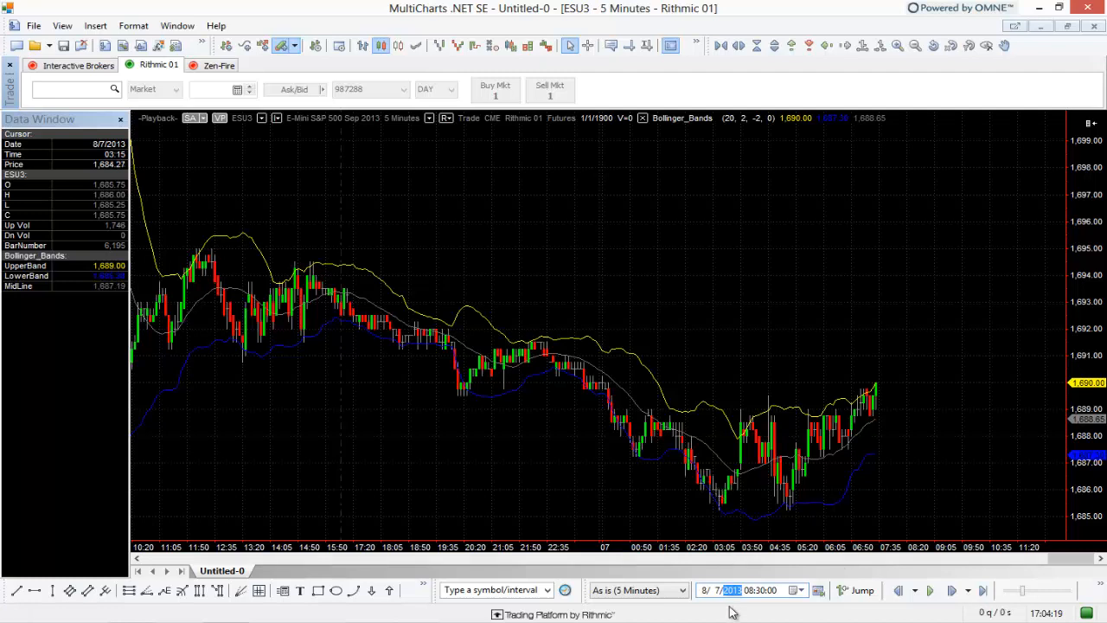
{"action": "mouse_move", "coordinate": [932, 591]}
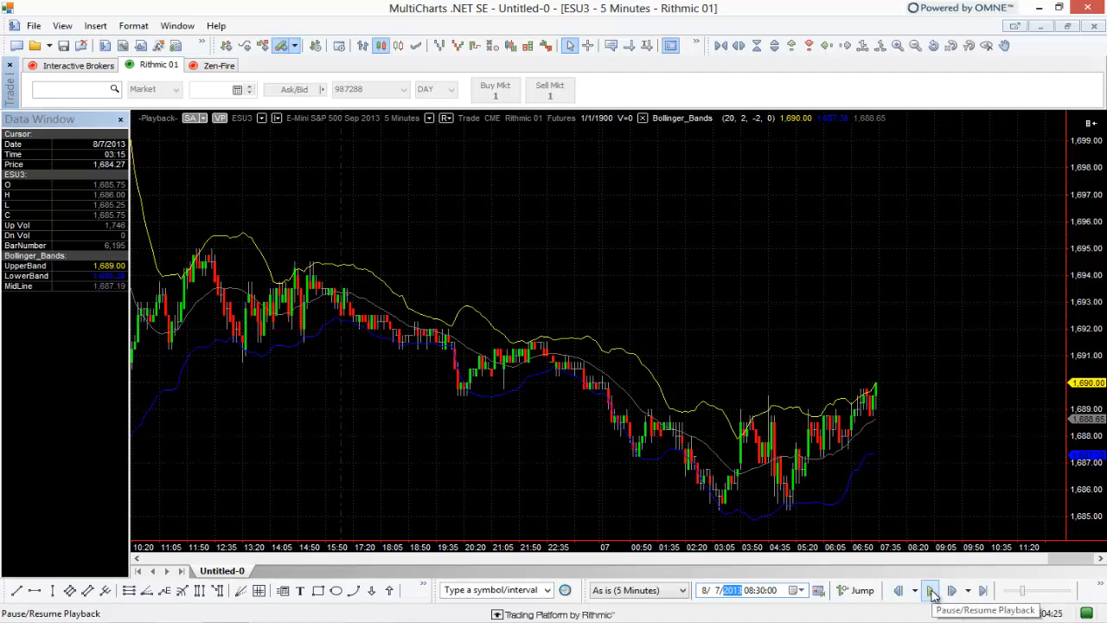
Resume Data Playback so bars advance from 08:30 toward 09:00.
{"action": "left_click", "coordinate": [931, 591]}
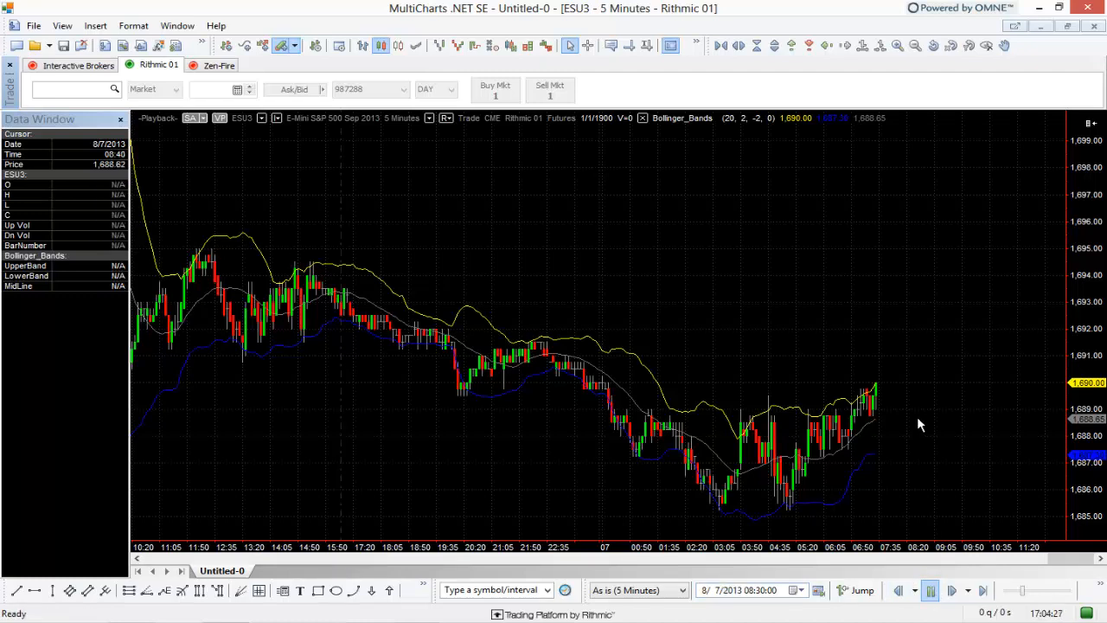
{"action": "left_click", "coordinate": [955, 591]}
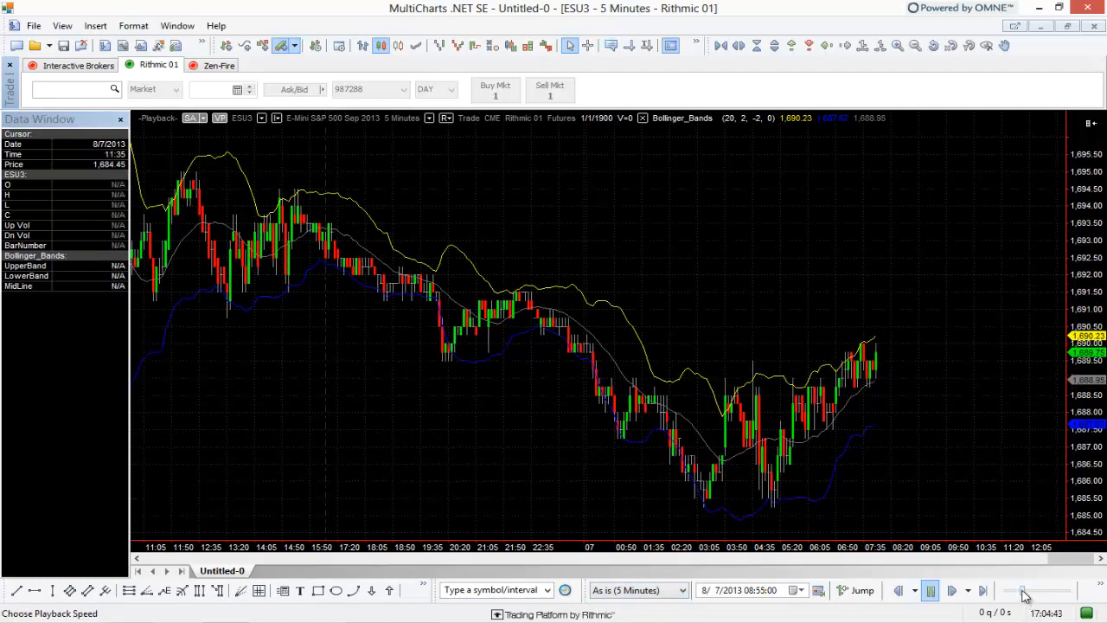
{"action": "mouse_move", "coordinate": [1025, 591]}
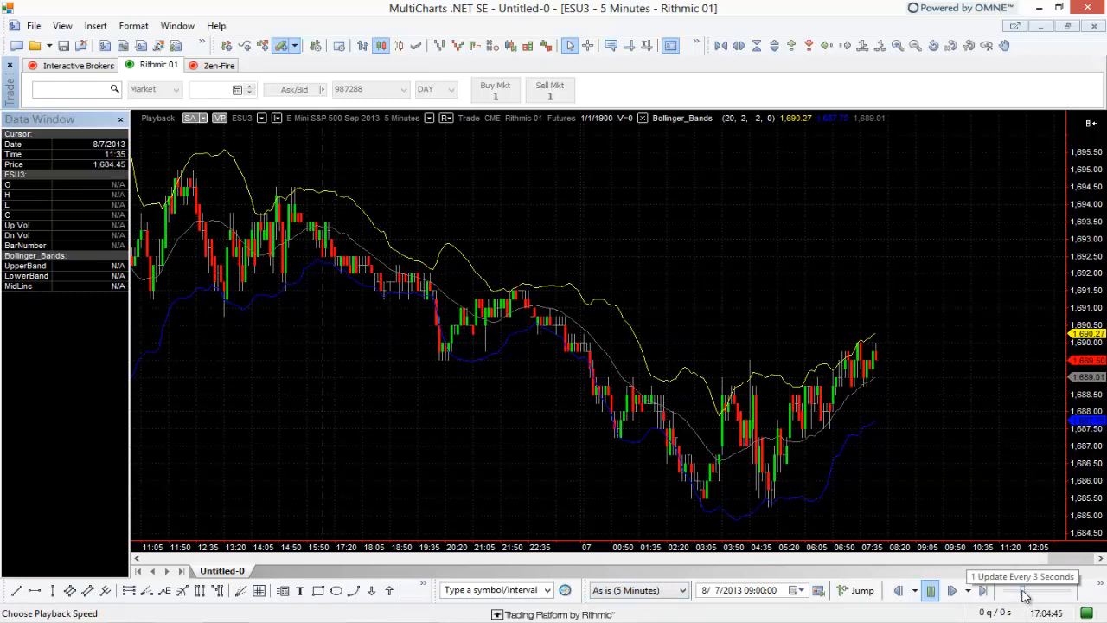
Set the playback speed slider to 1 update every 7 seconds.
{"action": "left_click", "coordinate": [956, 590]}
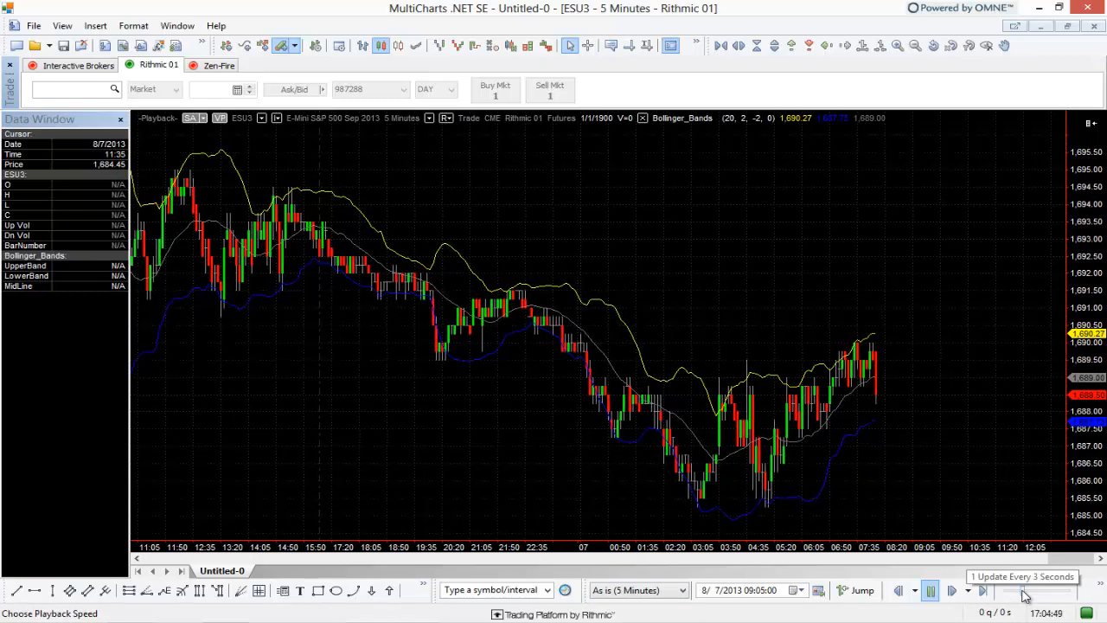
{"action": "left_click", "coordinate": [982, 590]}
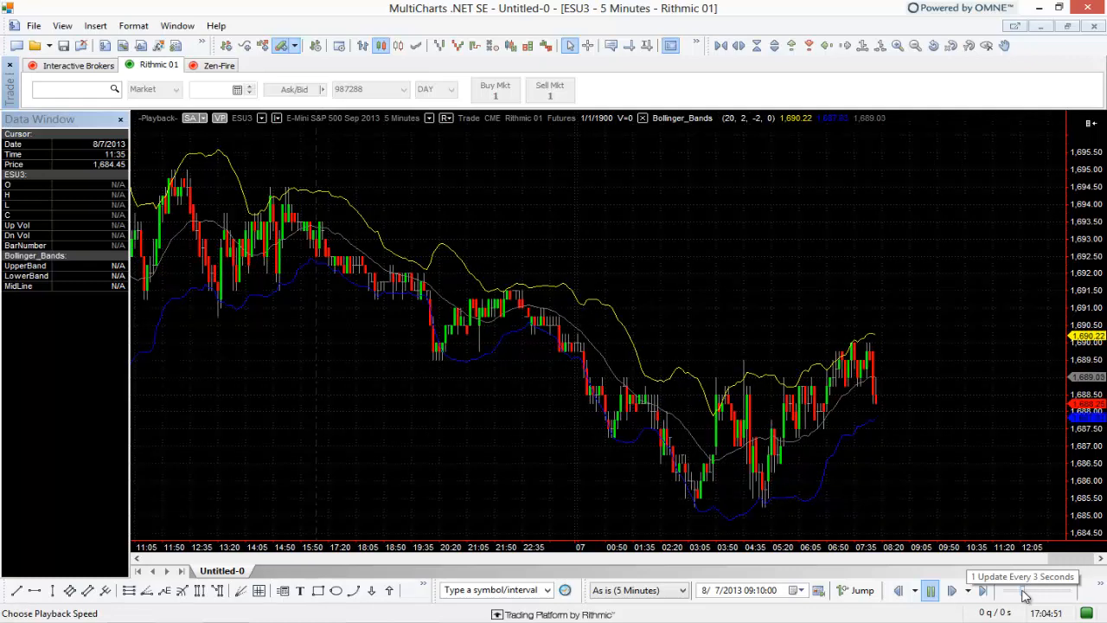
{"action": "left_click", "coordinate": [983, 590]}
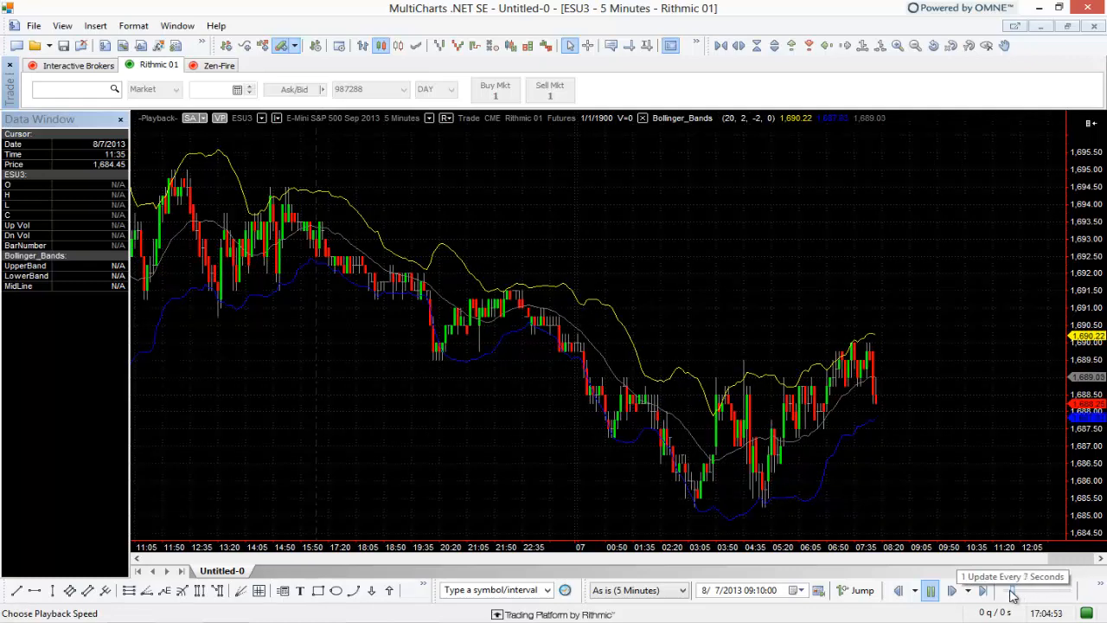
{"action": "mouse_move", "coordinate": [993, 518]}
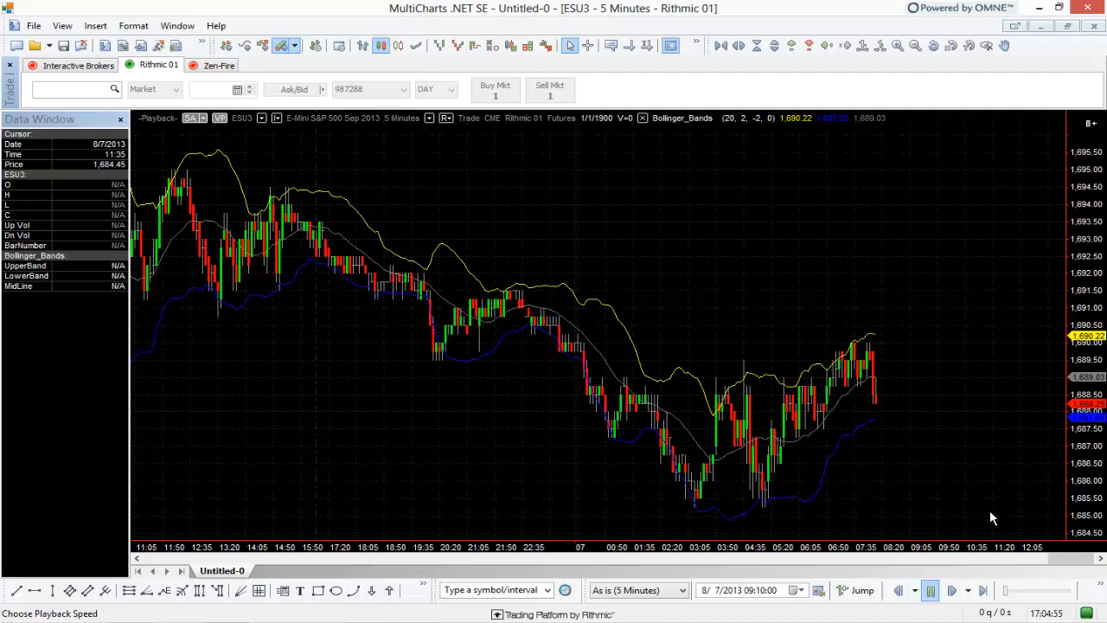
{"action": "mouse_move", "coordinate": [969, 434]}
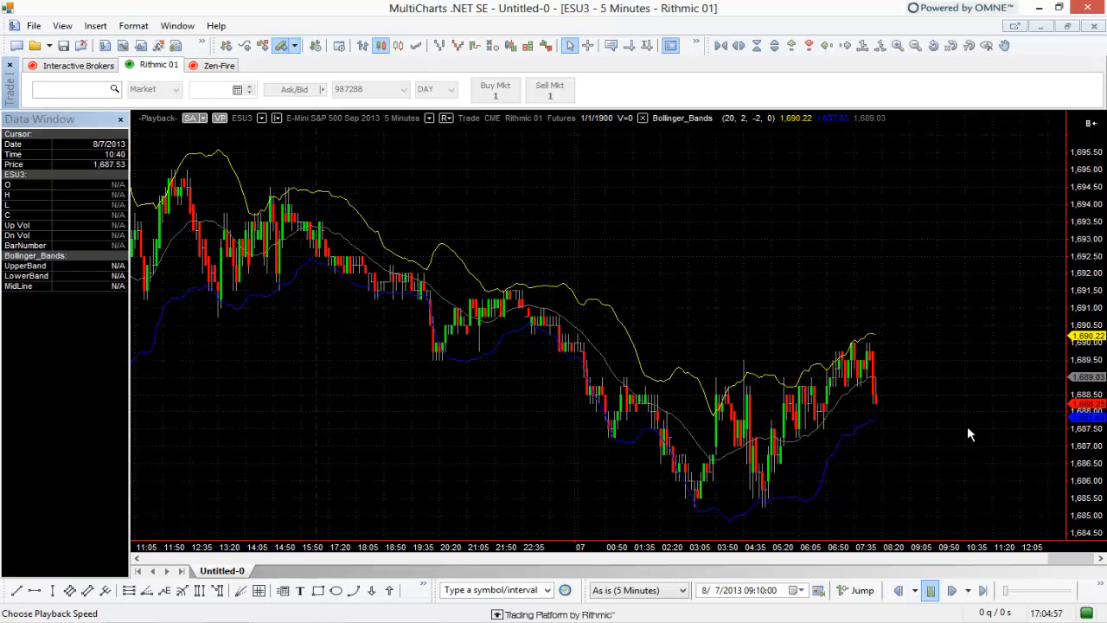
{"action": "mouse_move", "coordinate": [883, 386]}
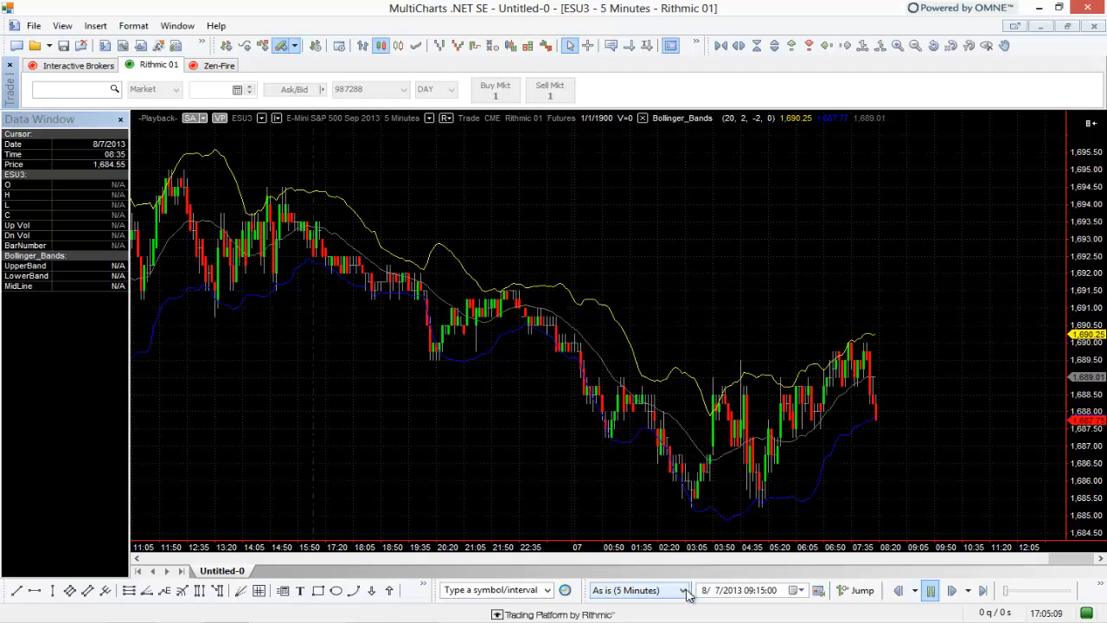
Switch playback resolution to Minute by Minute and adjust the speed, reaching about 09:21.
{"action": "left_click", "coordinate": [683, 590]}
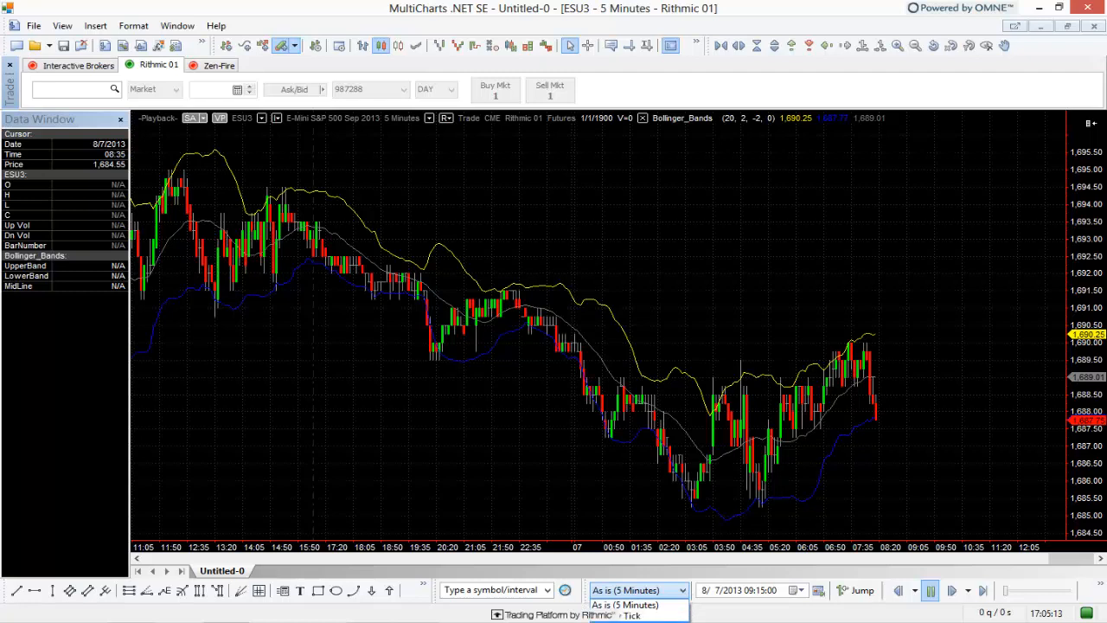
{"action": "left_click", "coordinate": [636, 590]}
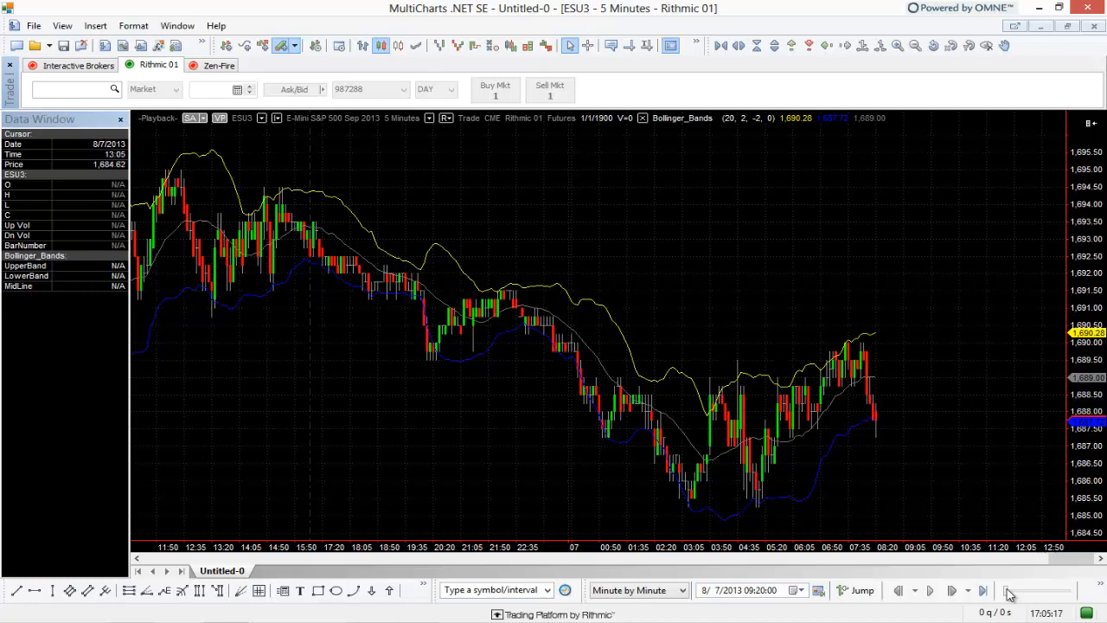
{"action": "mouse_move", "coordinate": [1010, 596]}
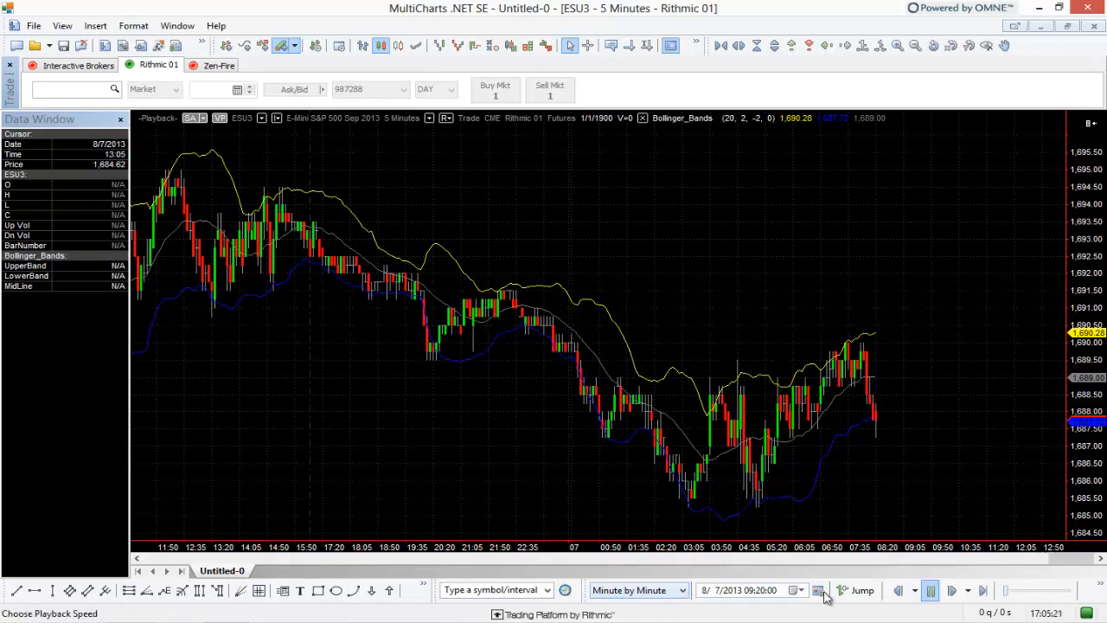
{"action": "mouse_move", "coordinate": [1008, 595]}
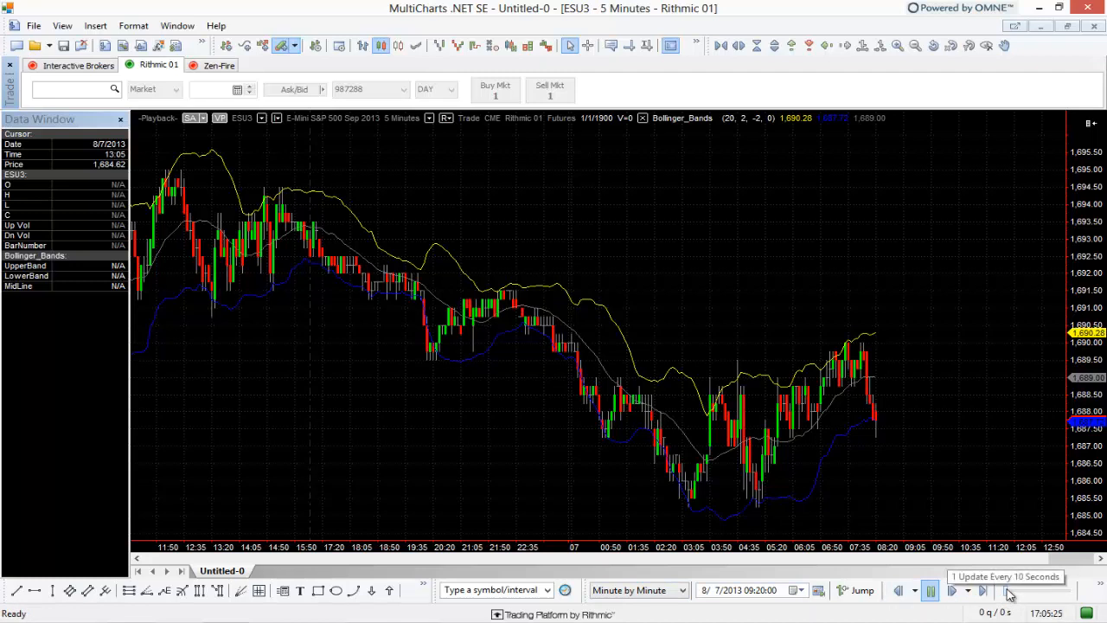
{"action": "mouse_move", "coordinate": [889, 449]}
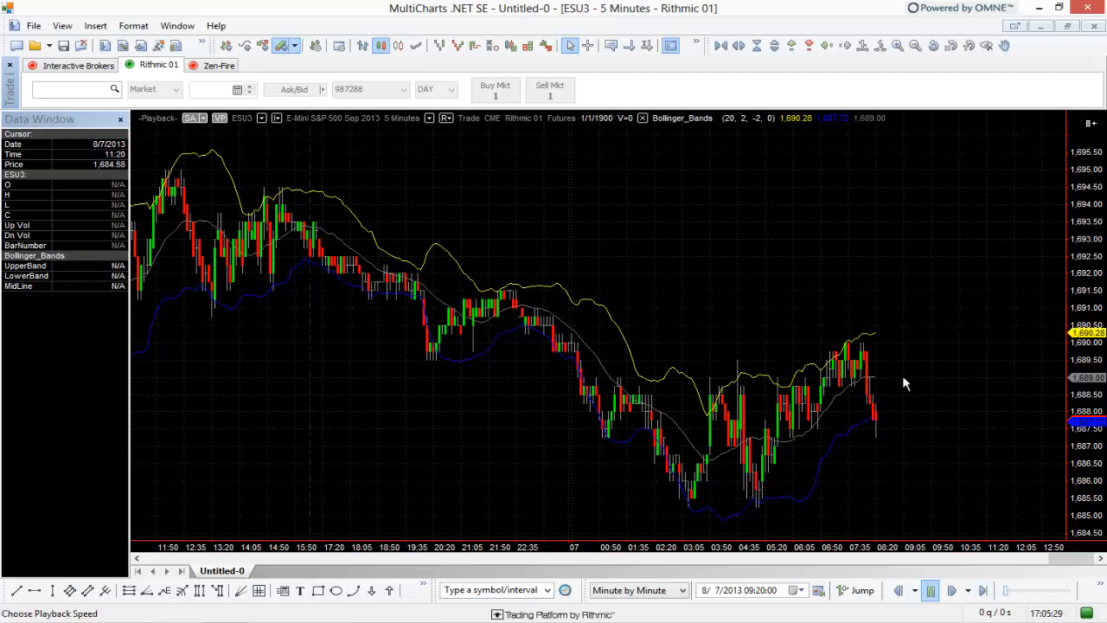
{"action": "left_click", "coordinate": [982, 590]}
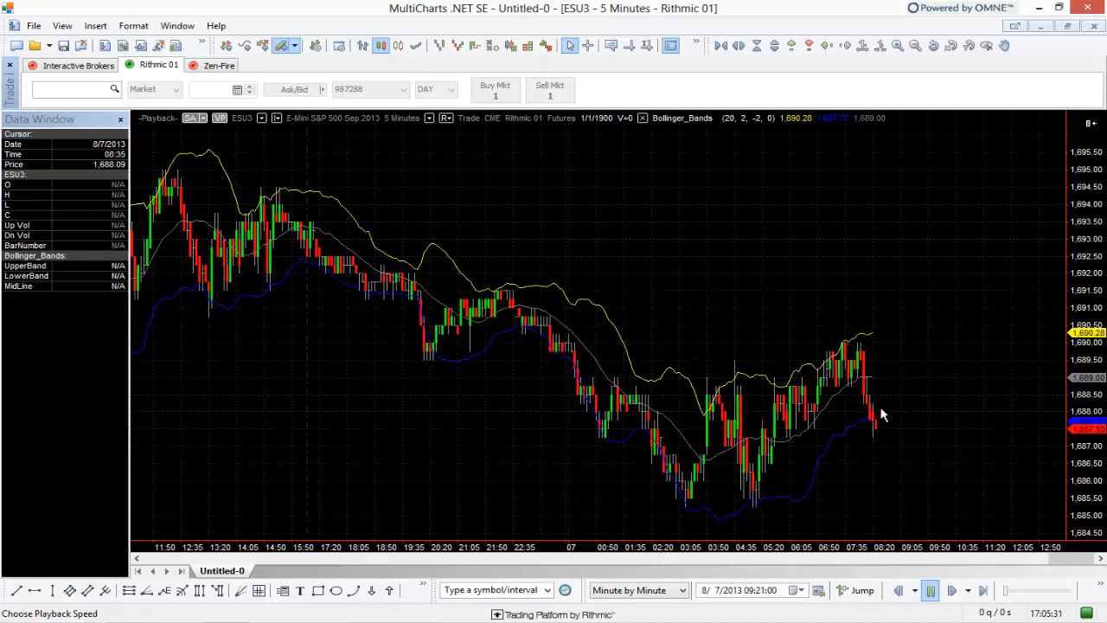
{"action": "mouse_move", "coordinate": [886, 435]}
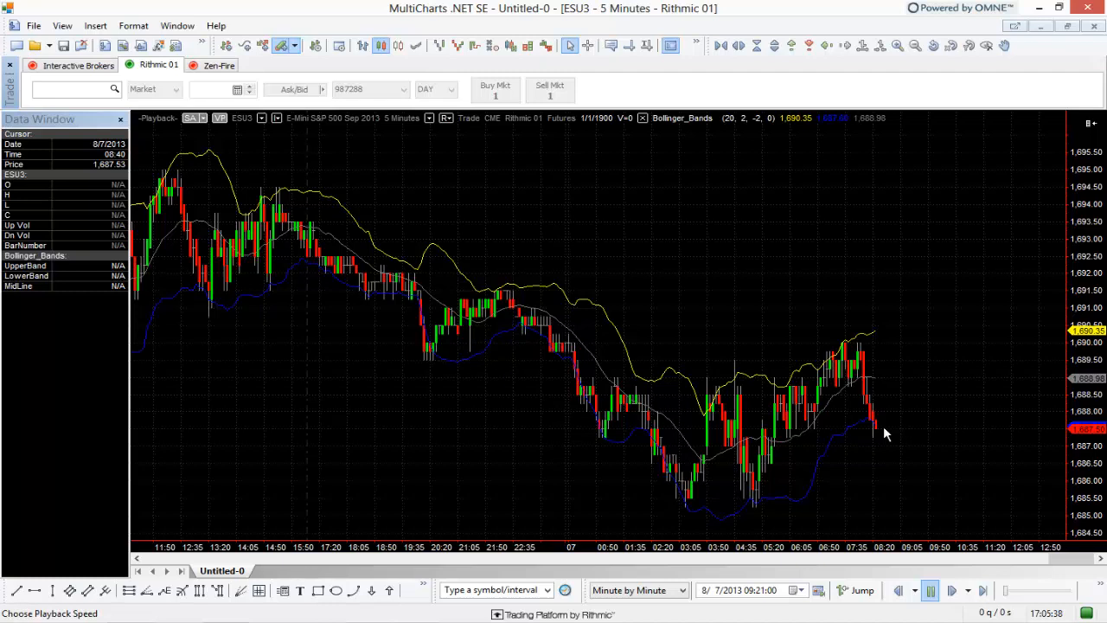
{"action": "mouse_move", "coordinate": [883, 437]}
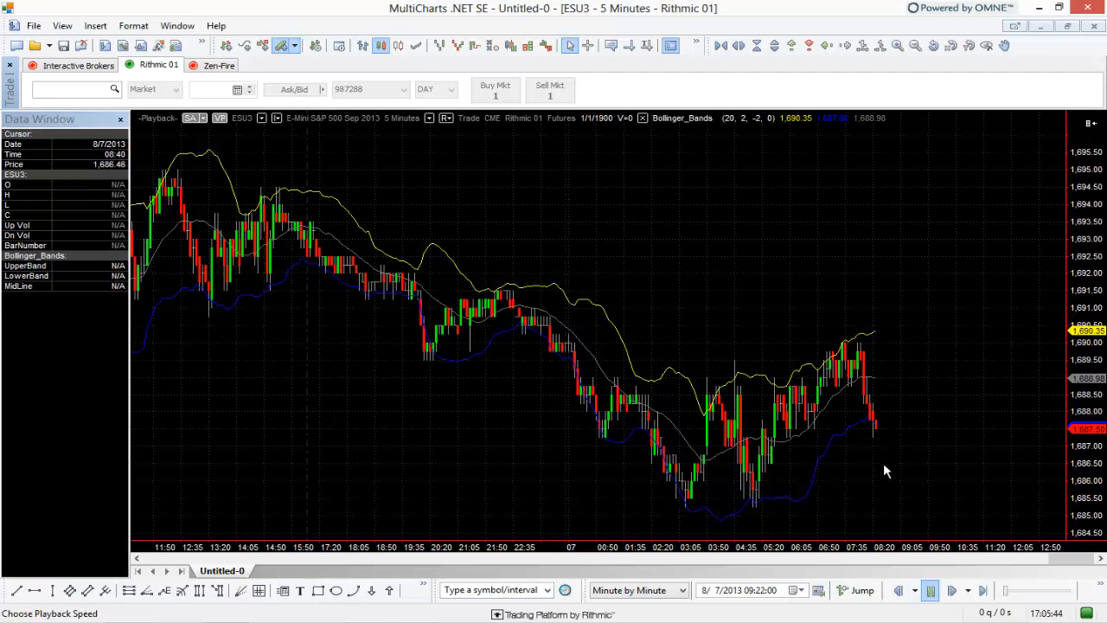
{"action": "mouse_move", "coordinate": [1006, 575]}
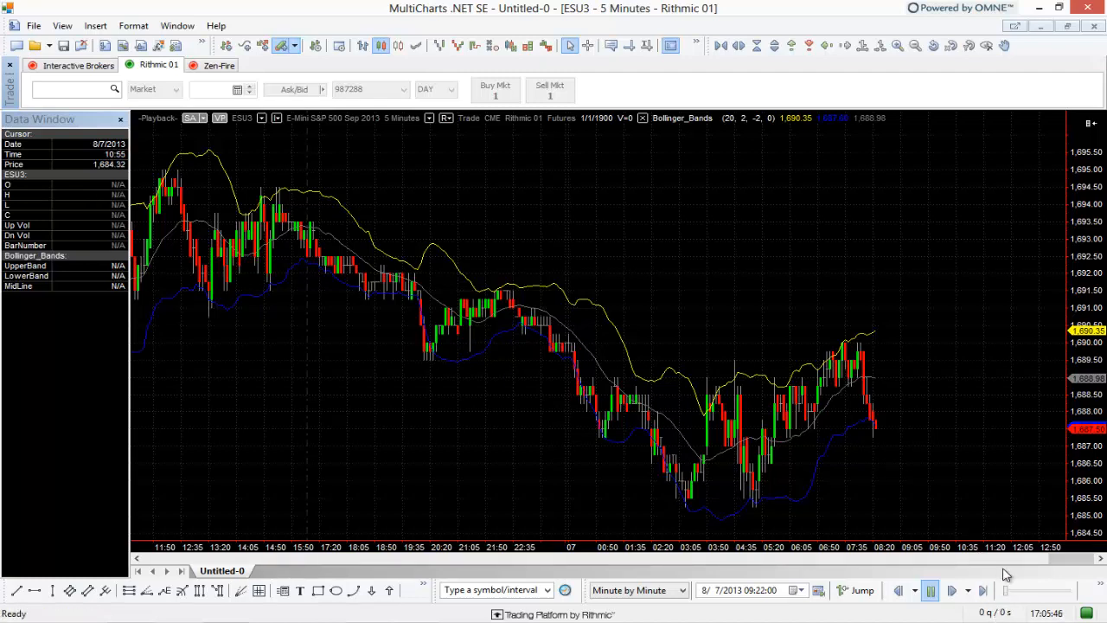
{"action": "mouse_move", "coordinate": [224, 546]}
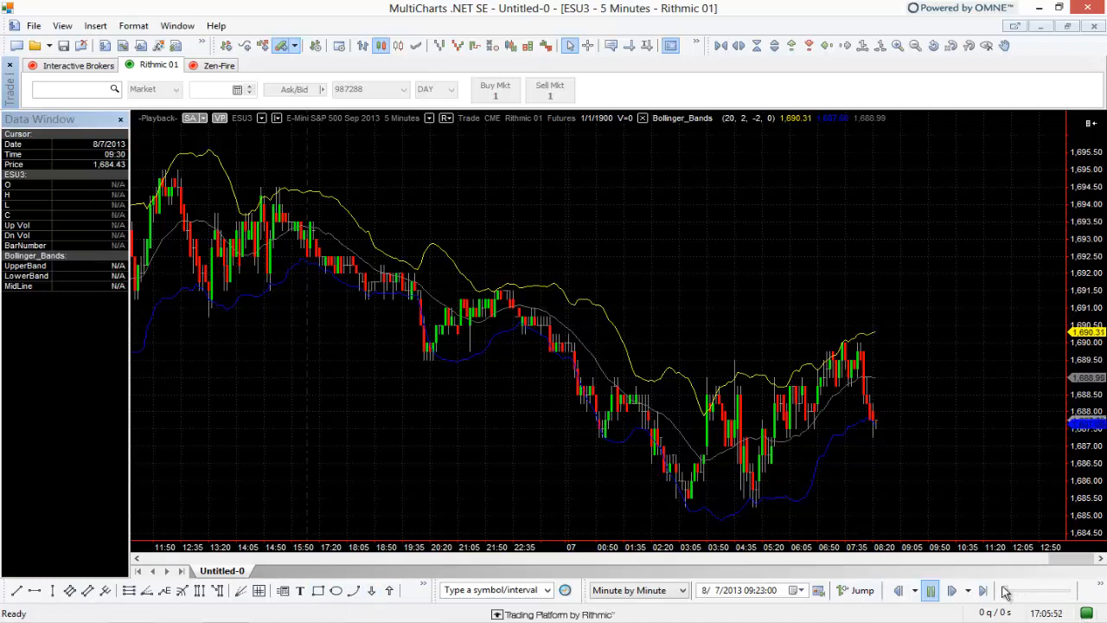
Raise the playback speed so minute bars print up to 09:55.
{"action": "left_click", "coordinate": [982, 591]}
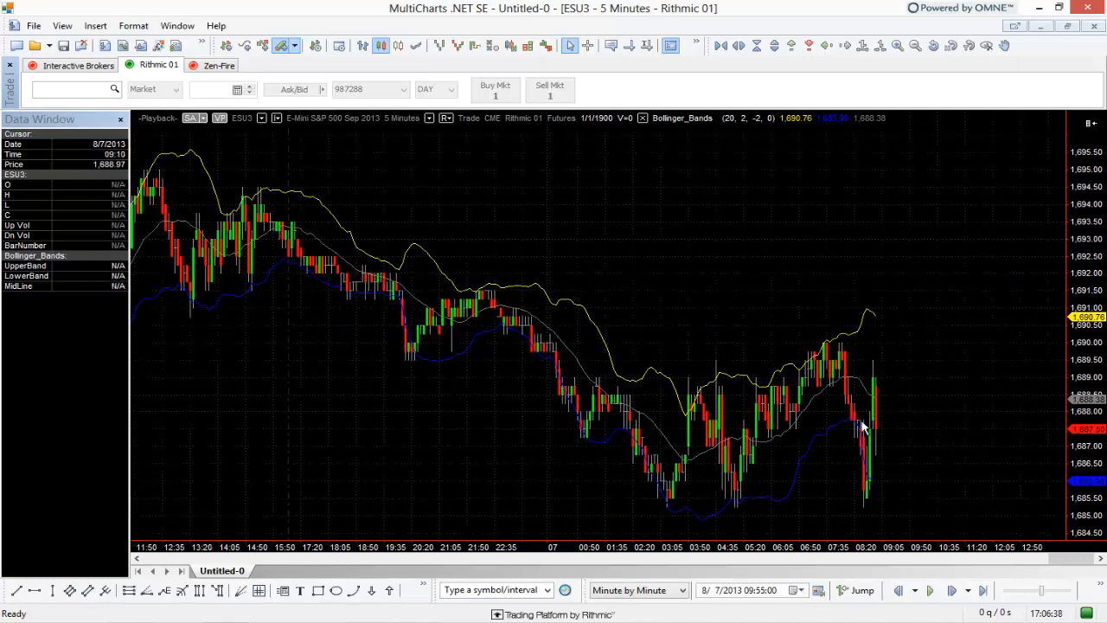
{"action": "mouse_move", "coordinate": [864, 426]}
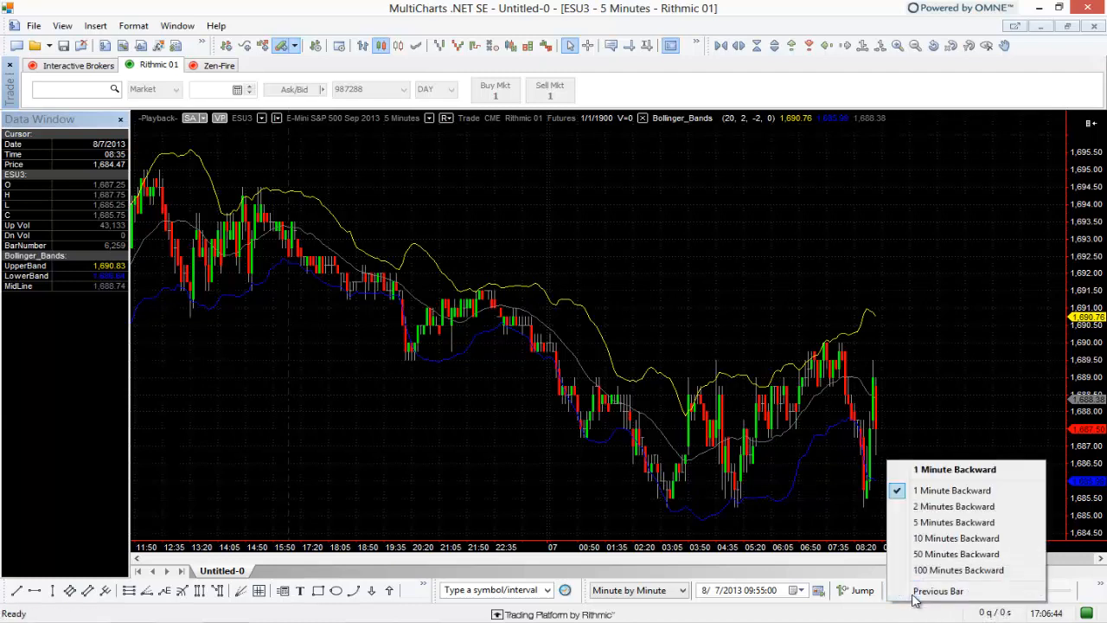
{"action": "mouse_move", "coordinate": [954, 507]}
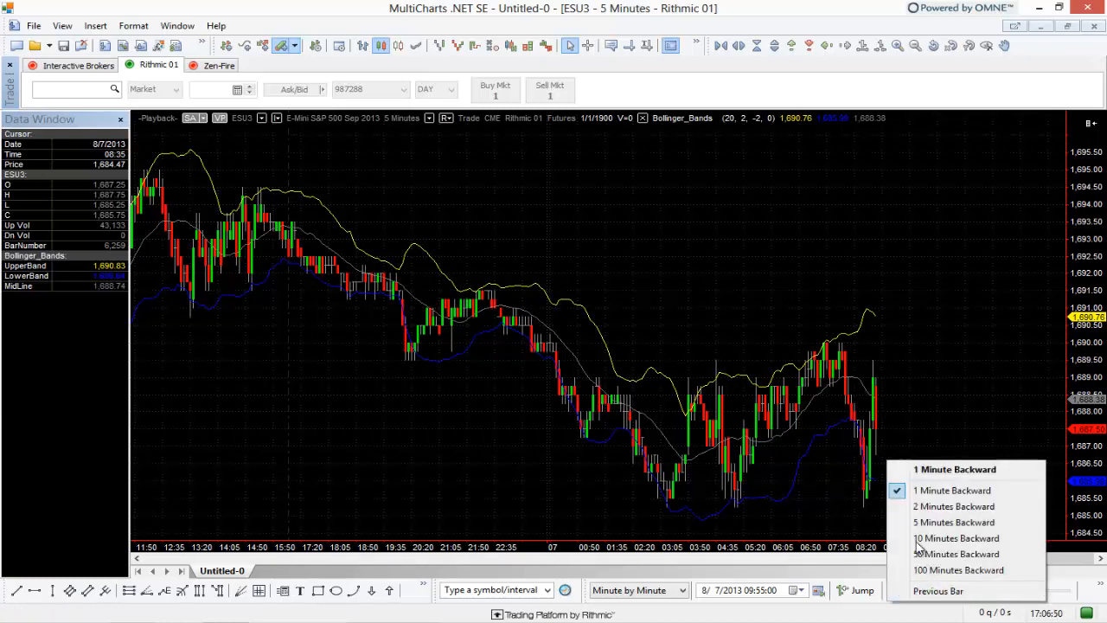
{"action": "mouse_move", "coordinate": [955, 470]}
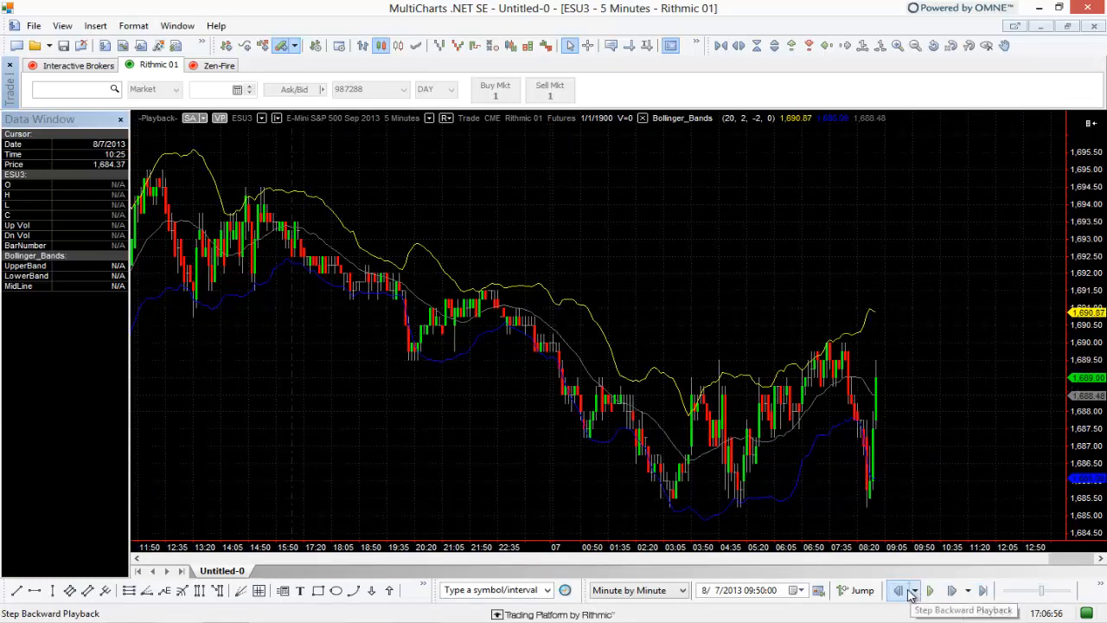
Step the replay backward twice, rewinding from 09:55 to the 09:20 bar.
{"action": "left_click", "coordinate": [900, 591]}
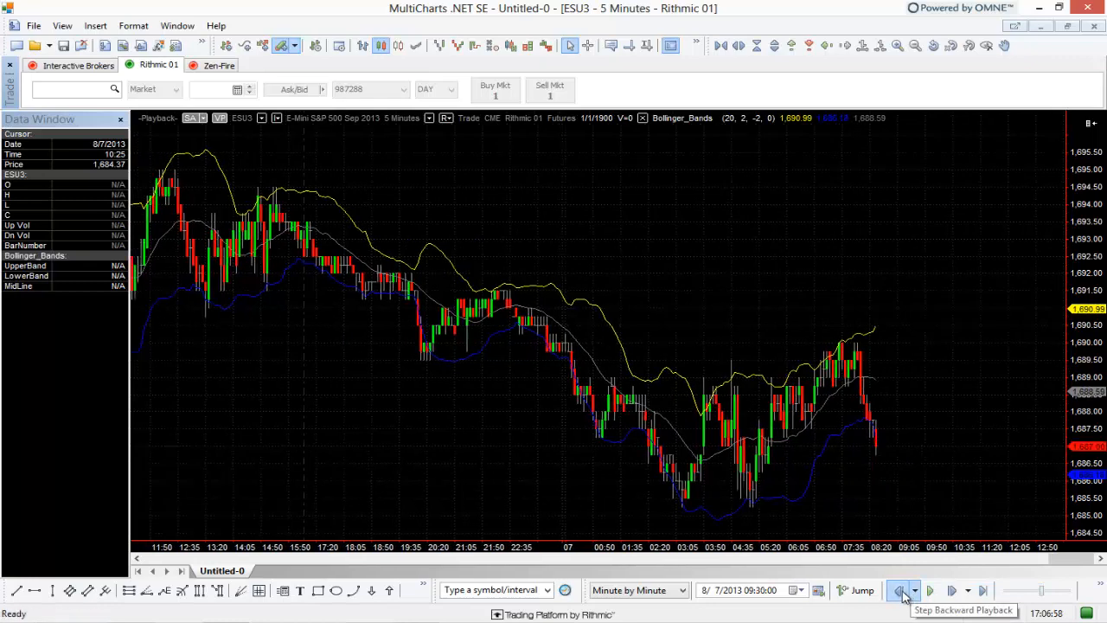
{"action": "left_click", "coordinate": [900, 590]}
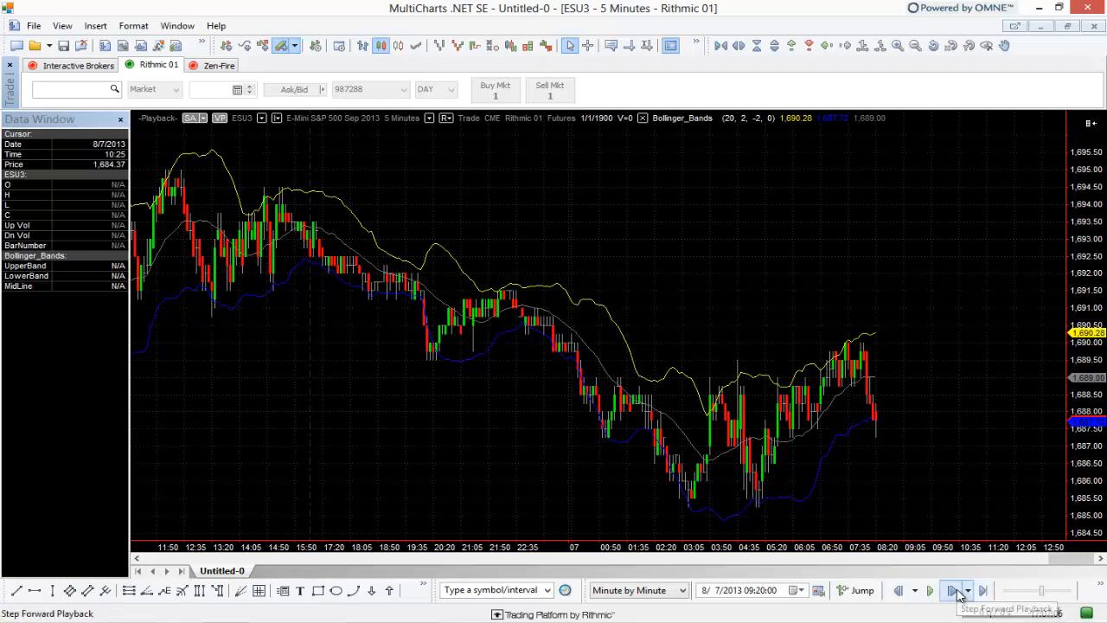
Keep Next Bar as the forward step size and step forward to 09:45.
{"action": "left_click", "coordinate": [969, 591]}
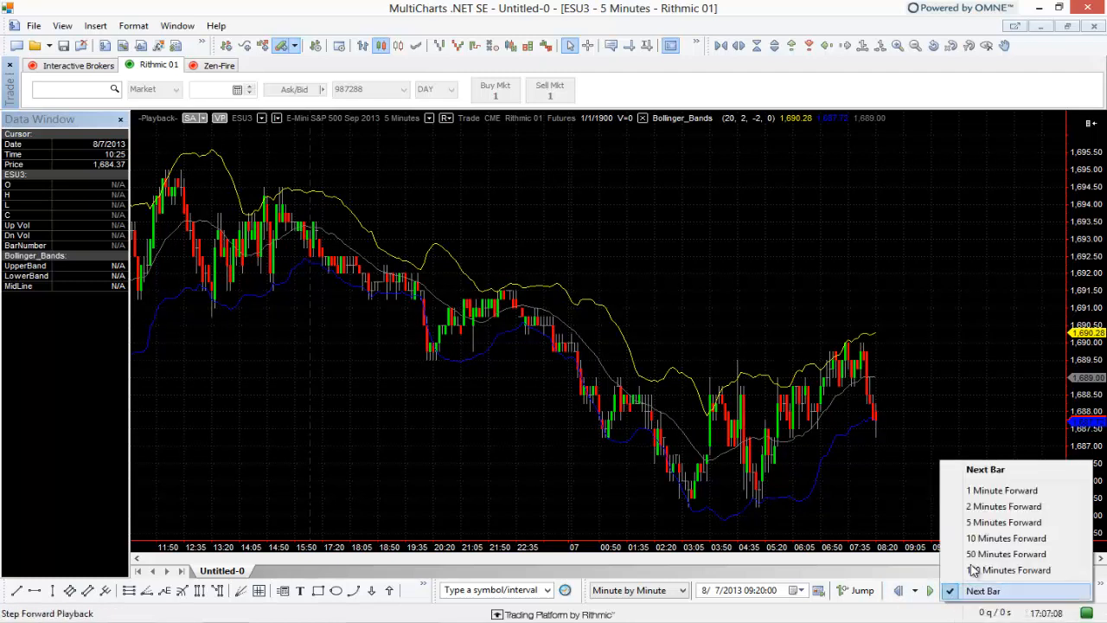
{"action": "mouse_move", "coordinate": [893, 511]}
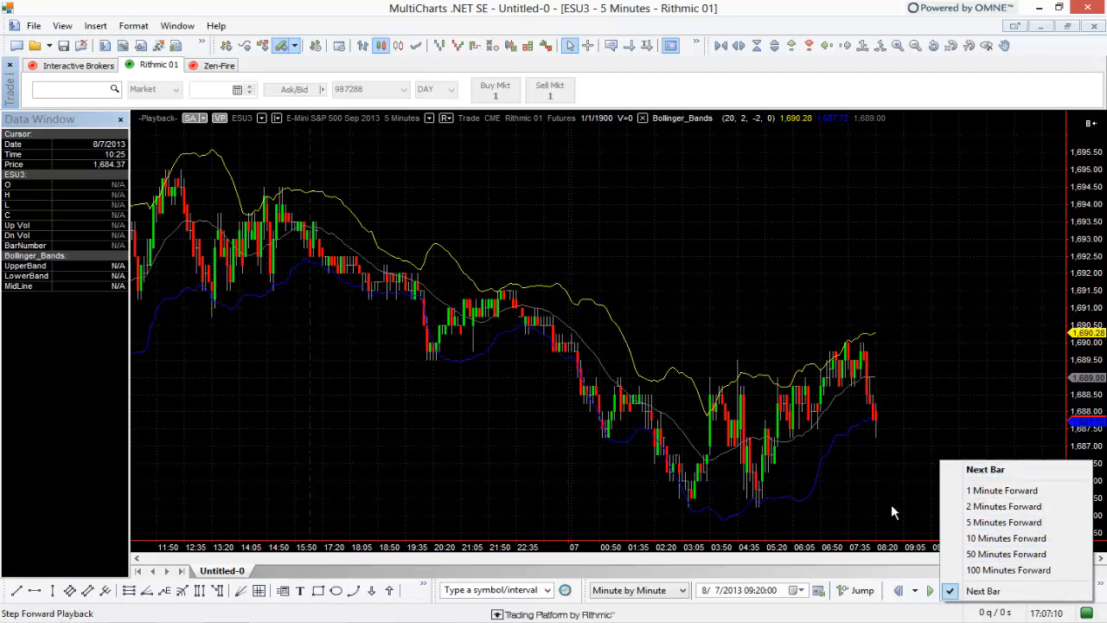
{"action": "left_click", "coordinate": [931, 590]}
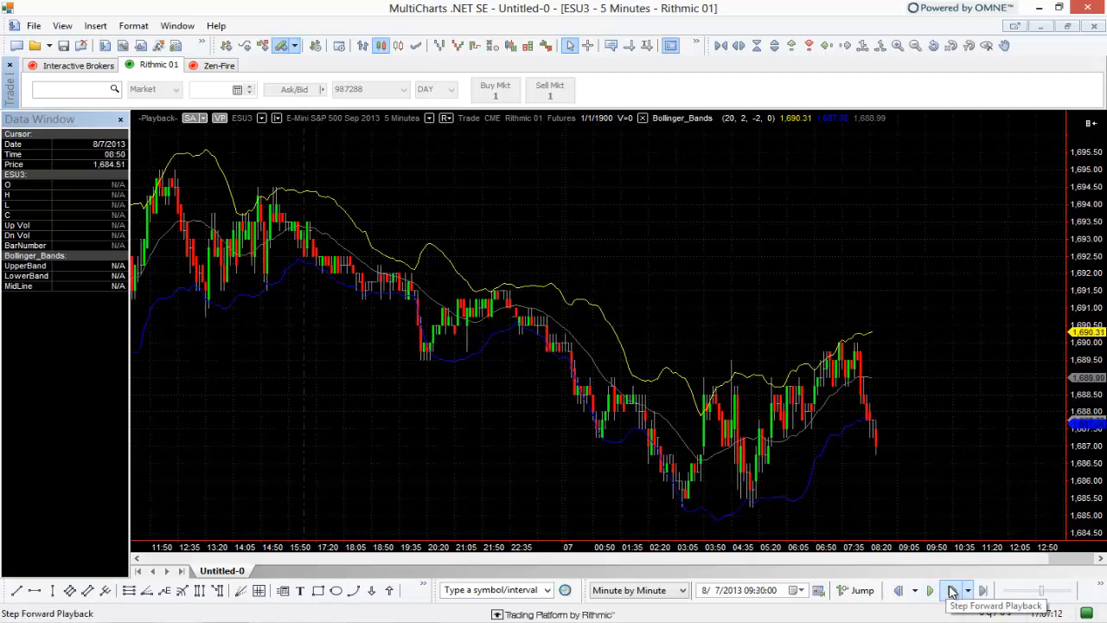
{"action": "left_click", "coordinate": [950, 591]}
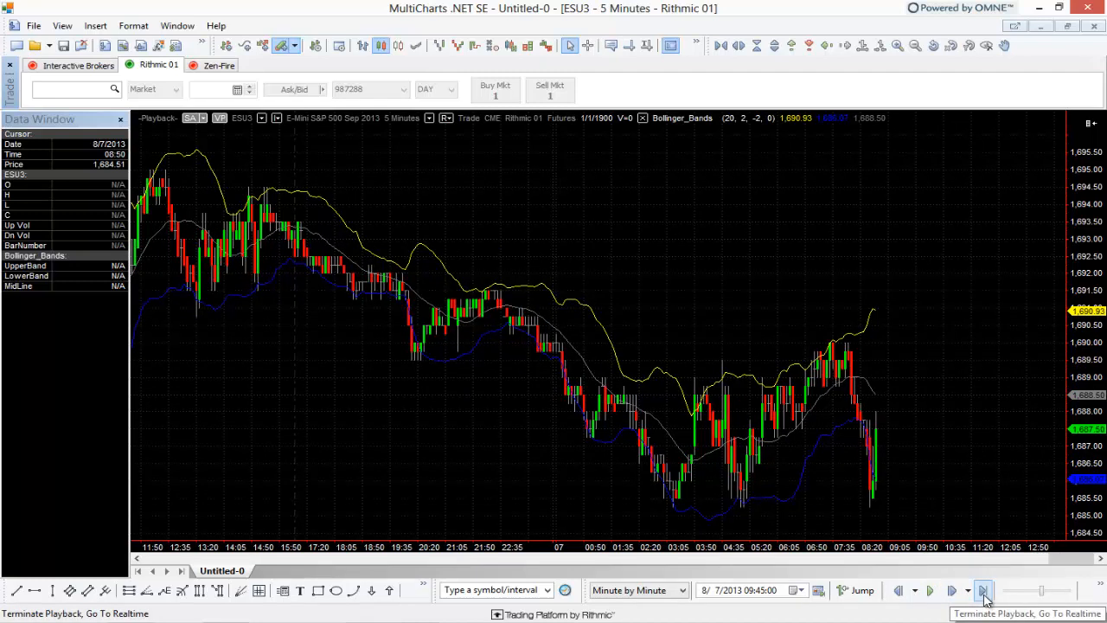
{"action": "mouse_move", "coordinate": [984, 592]}
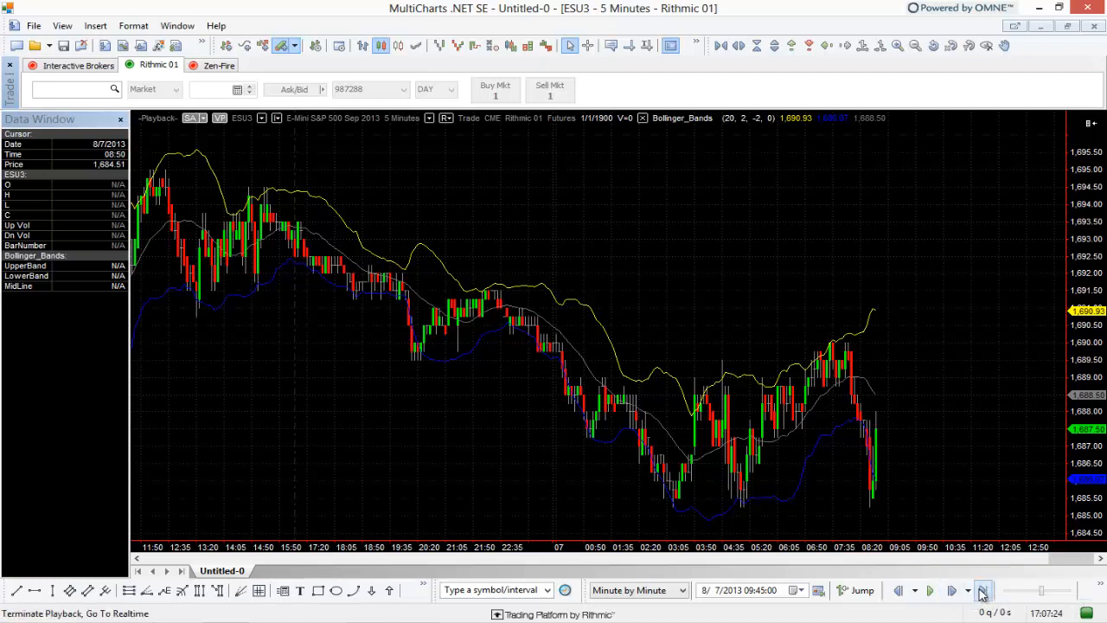
Terminate playback and return the ESU3 chart to realtime through 16:05.
{"action": "left_click", "coordinate": [983, 591]}
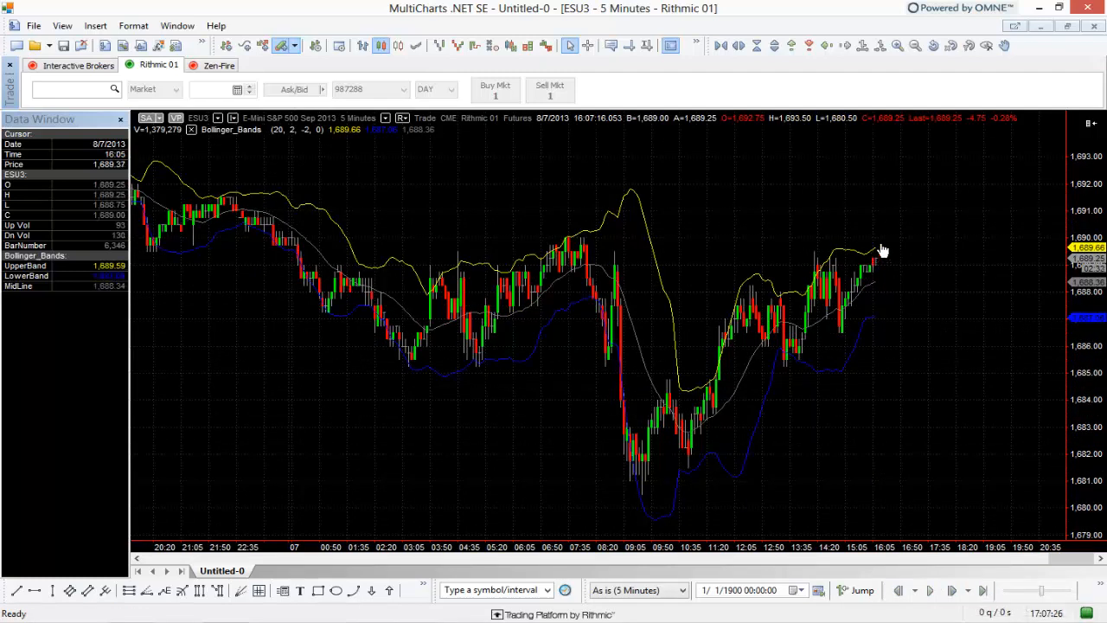
{"action": "mouse_move", "coordinate": [857, 242]}
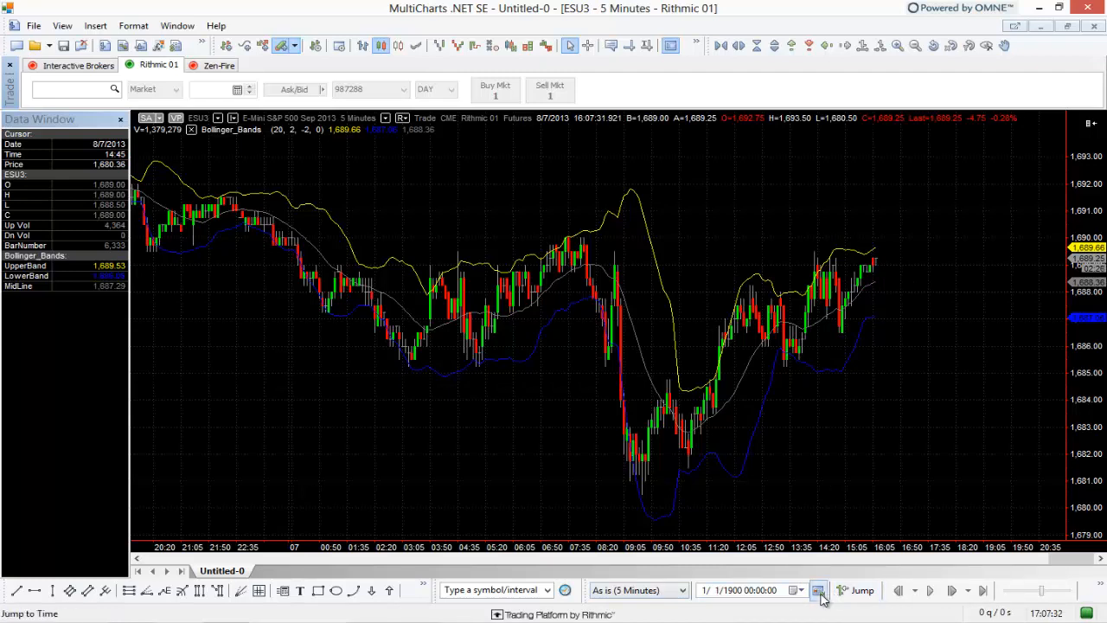
Jump to an earlier 8/7/2013 start time and resume playback past 09:10.
{"action": "left_click", "coordinate": [818, 590]}
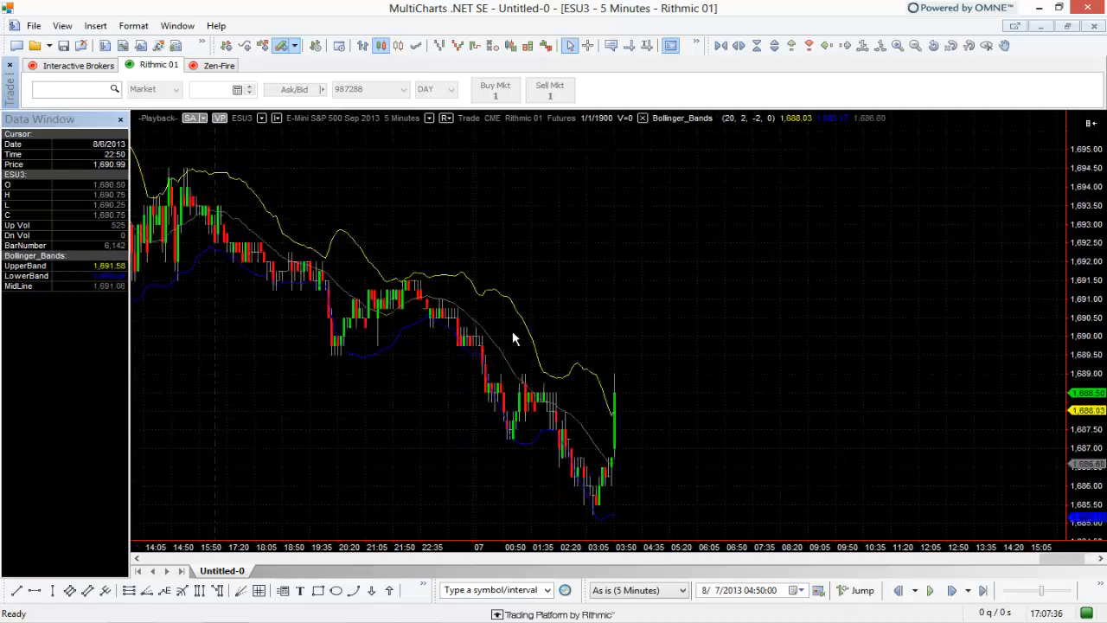
{"action": "left_click", "coordinate": [931, 590]}
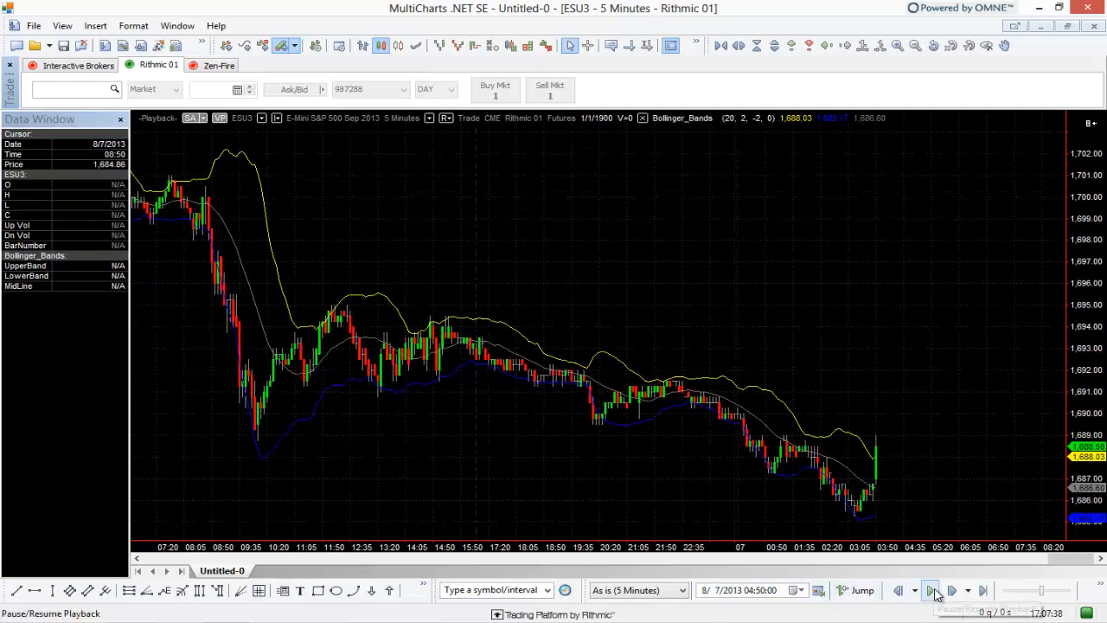
{"action": "left_click", "coordinate": [930, 591]}
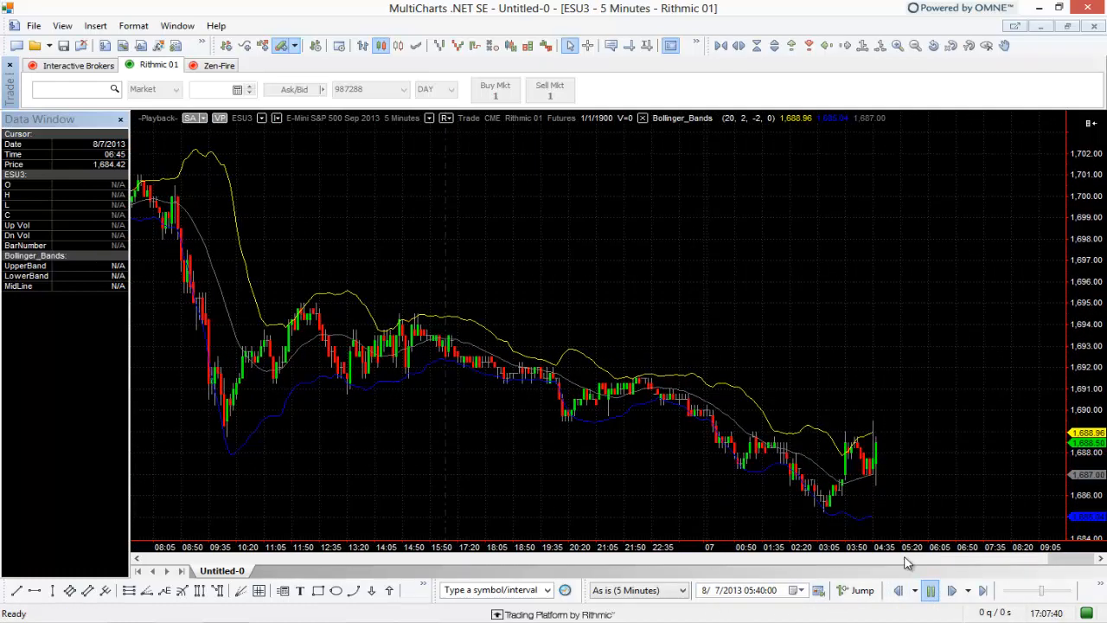
{"action": "left_click", "coordinate": [566, 590]}
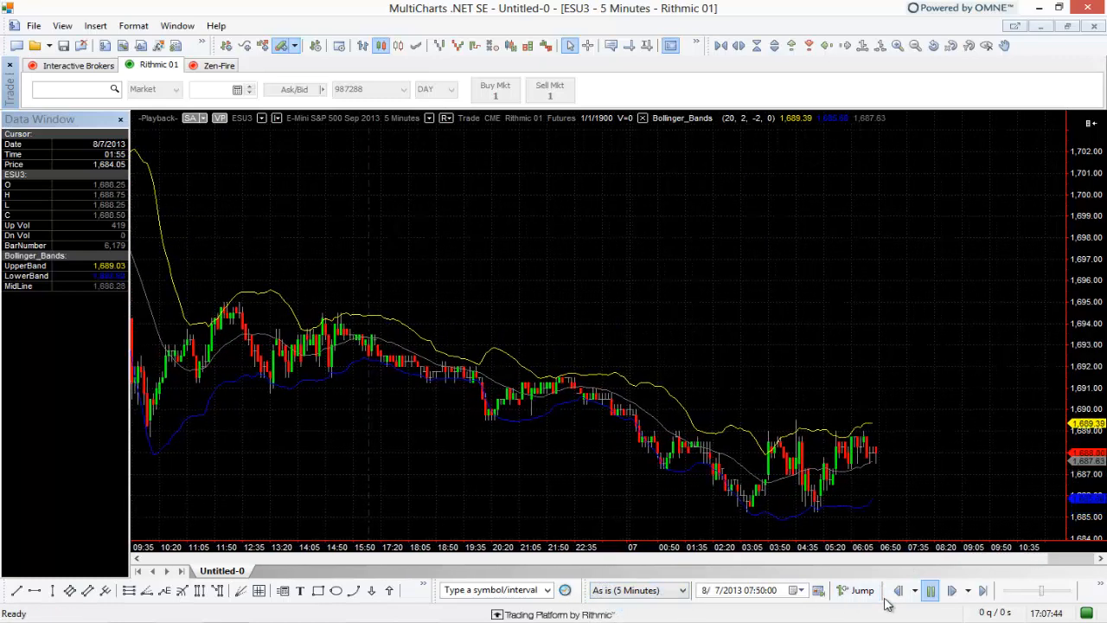
{"action": "left_click", "coordinate": [930, 591]}
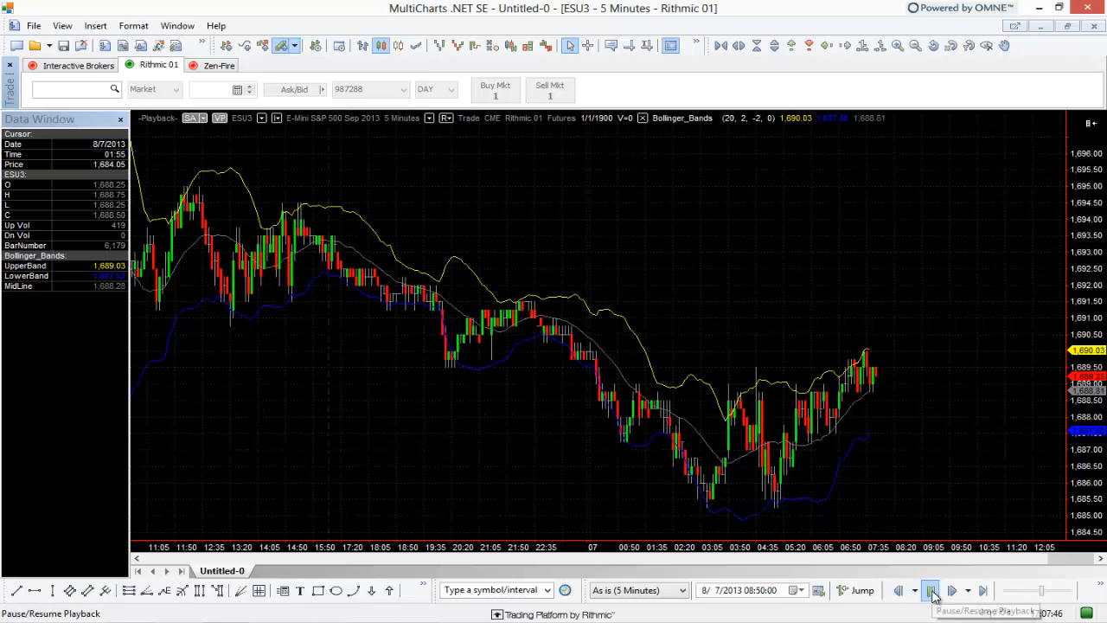
{"action": "left_click", "coordinate": [930, 590]}
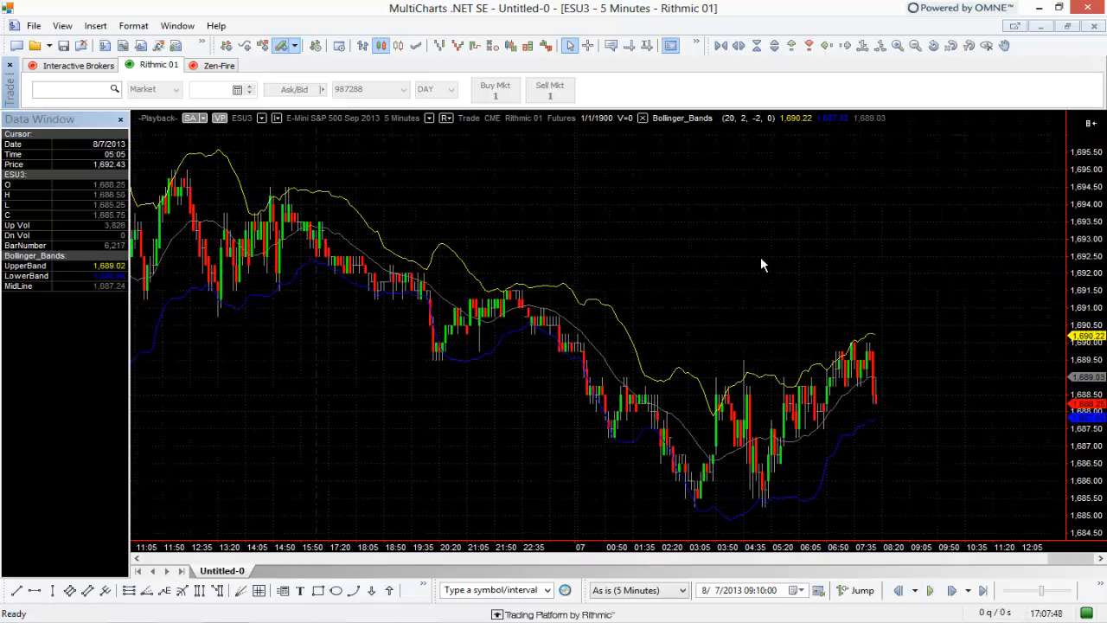